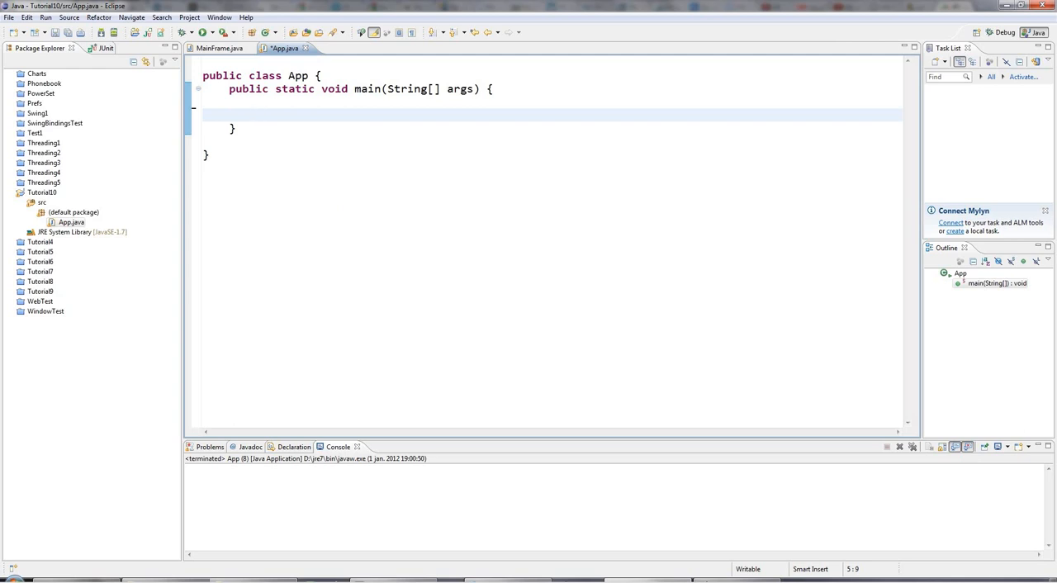
Declare 'int value = 7;' in main and highlight the int keyword and the value 7.
text(int value =)
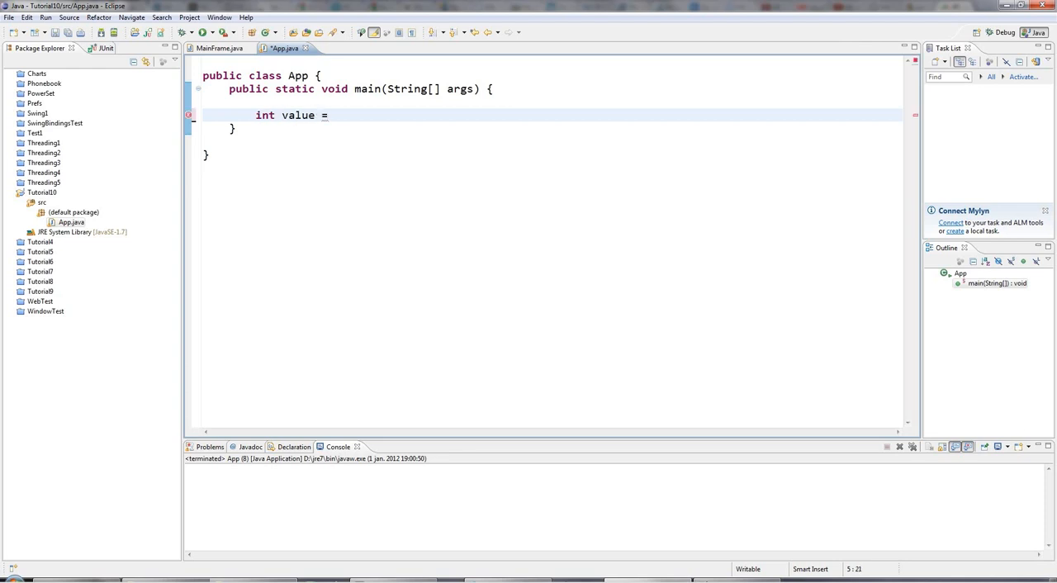
text(7;)
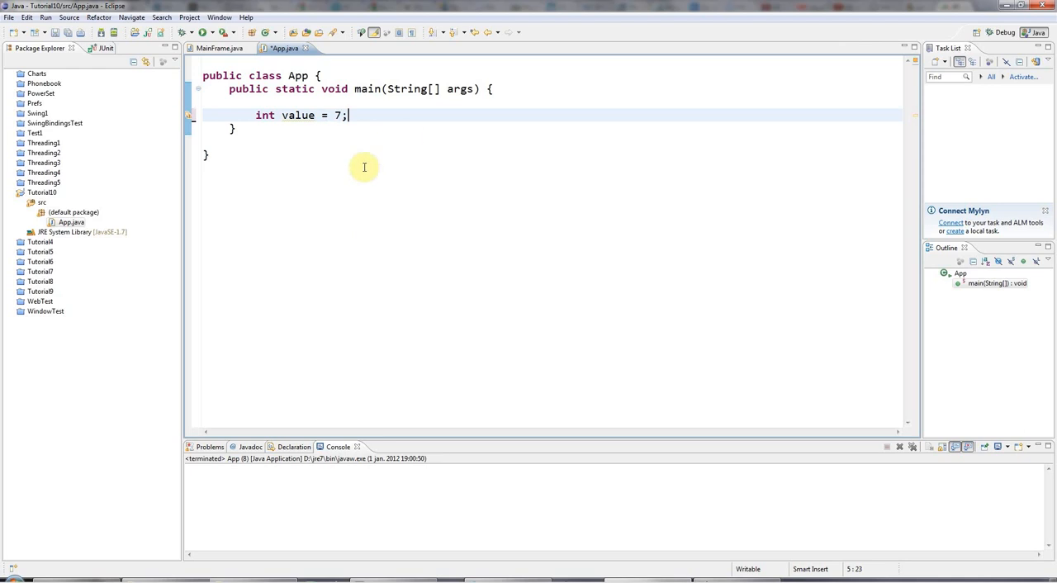
double_click(298, 116)
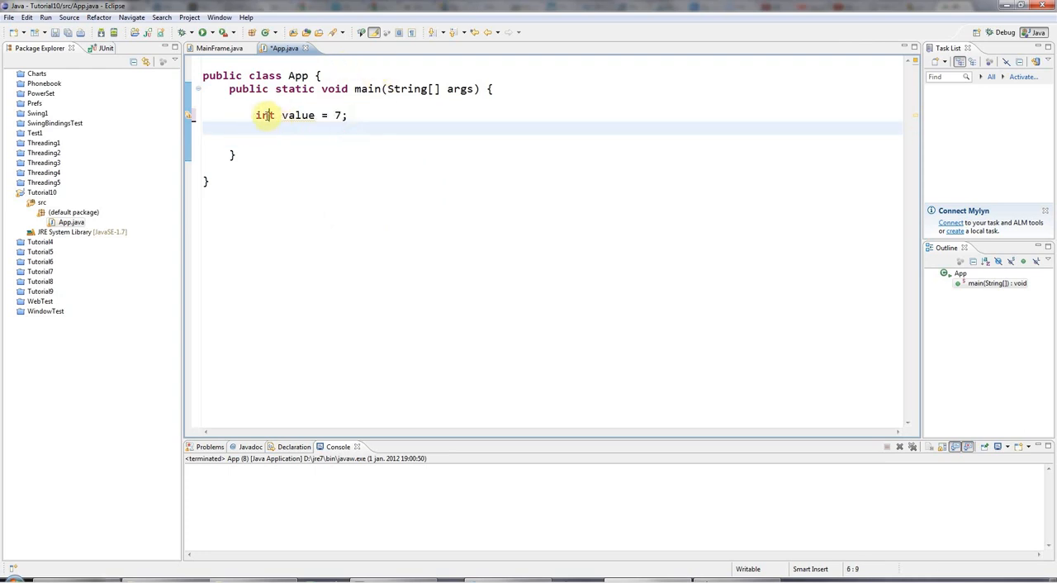
double_click(265, 116)
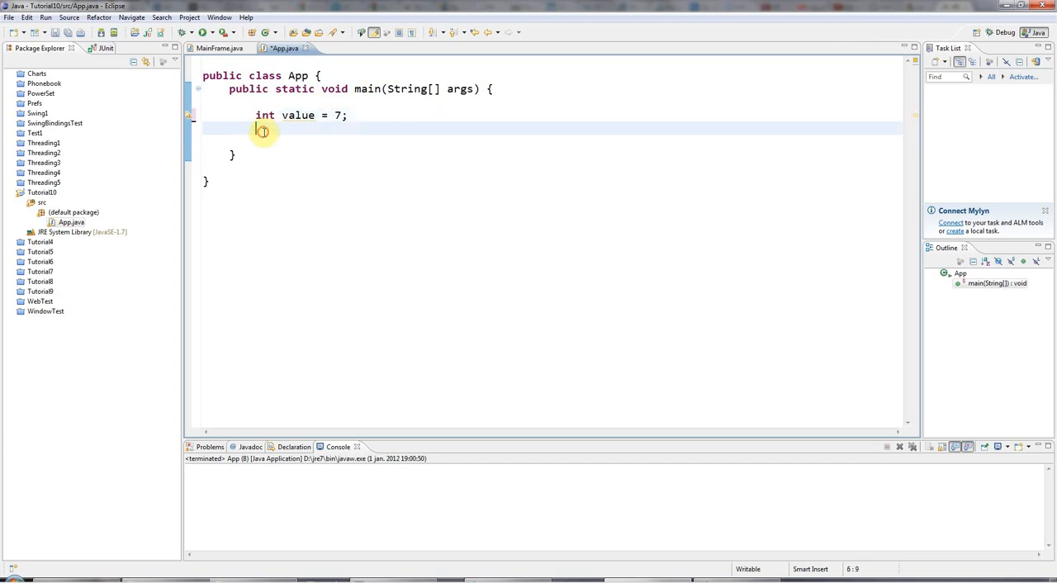
click(258, 116)
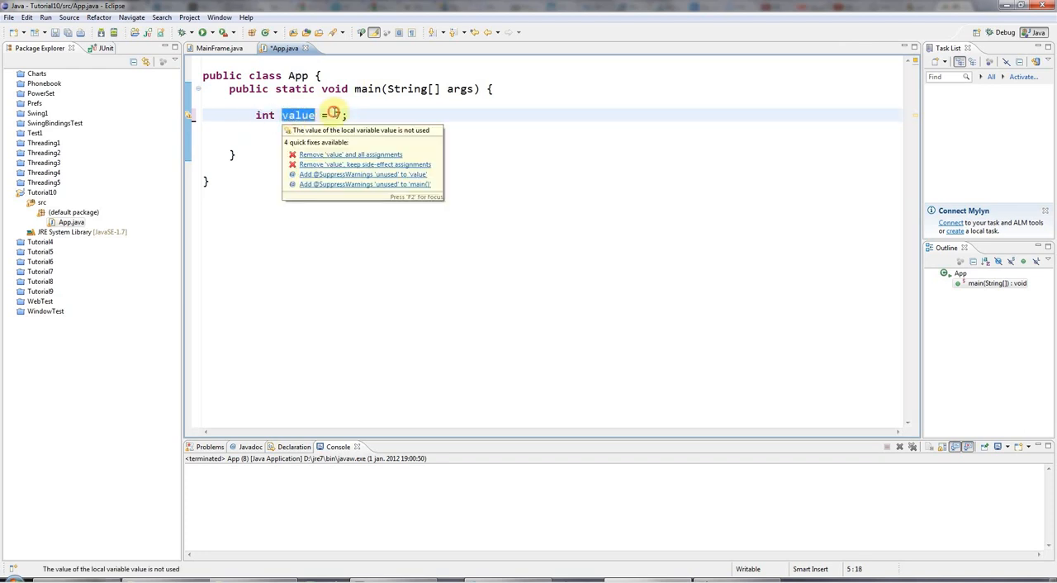
text(7)
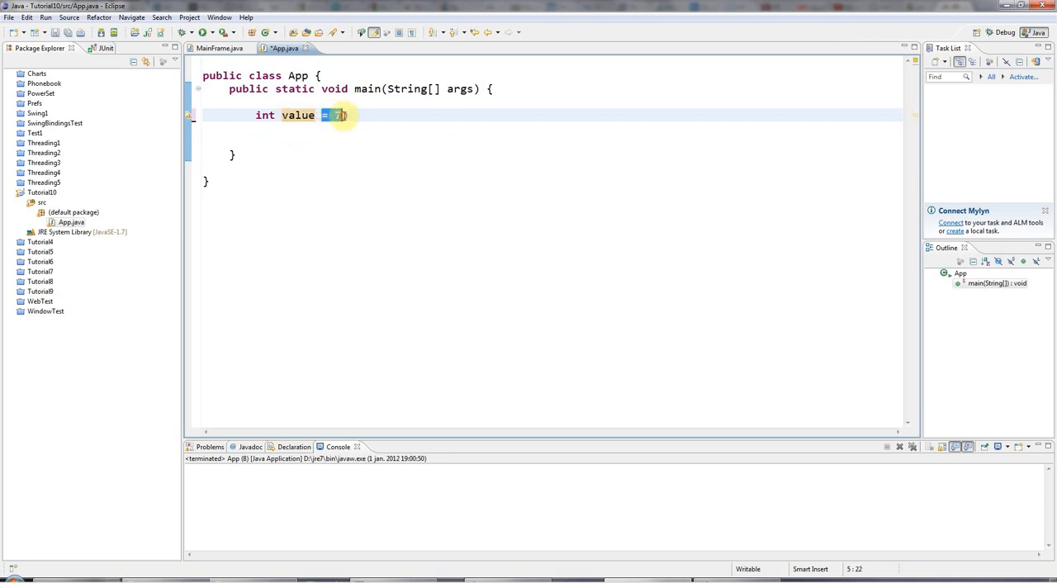
text(7)
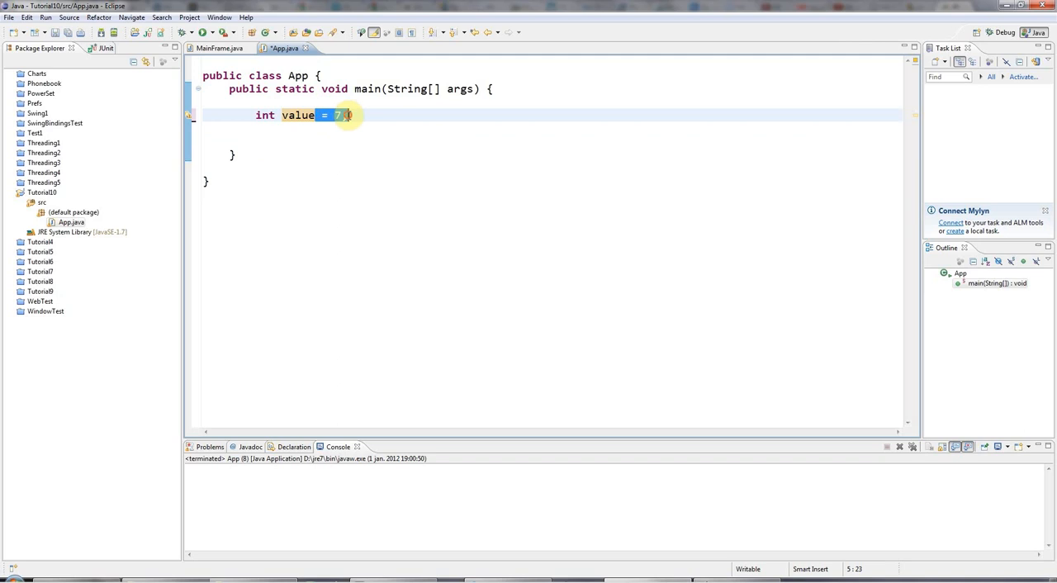
double_click(297, 115)
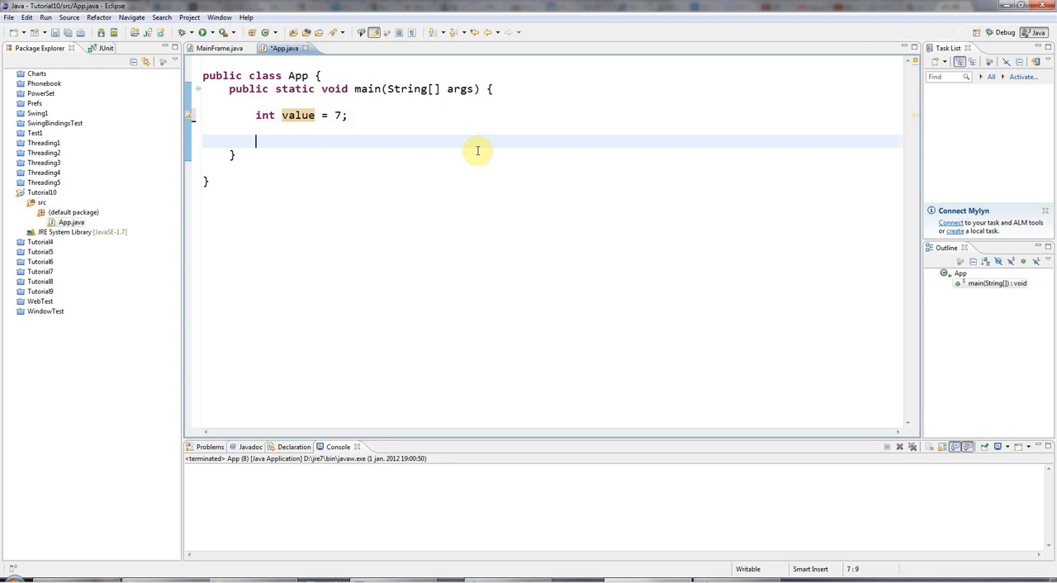
Declare the uninitialized array 'int[] values;' below it and highlight the names values and value.
text(int[])
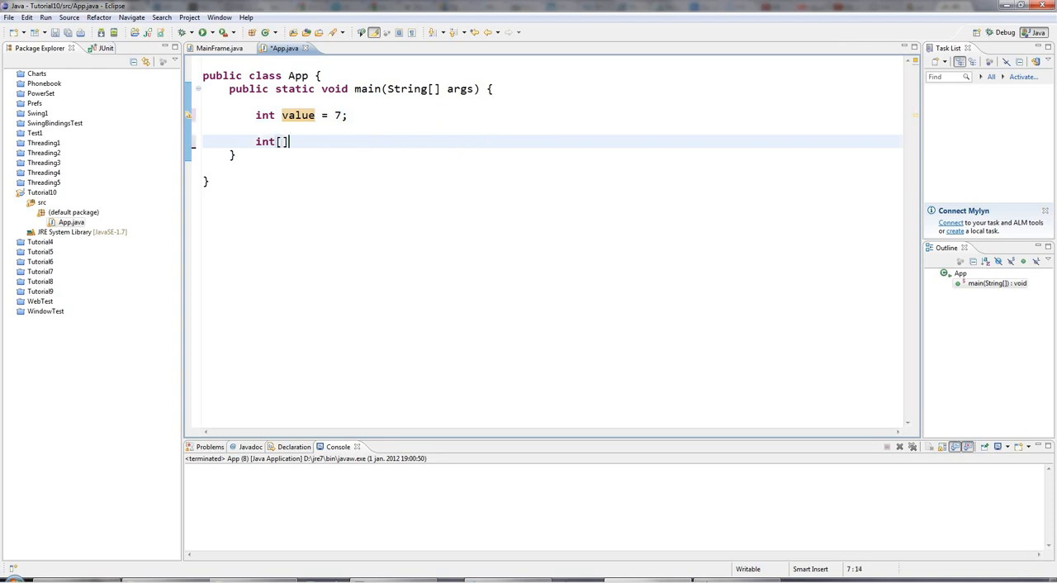
text(values;)
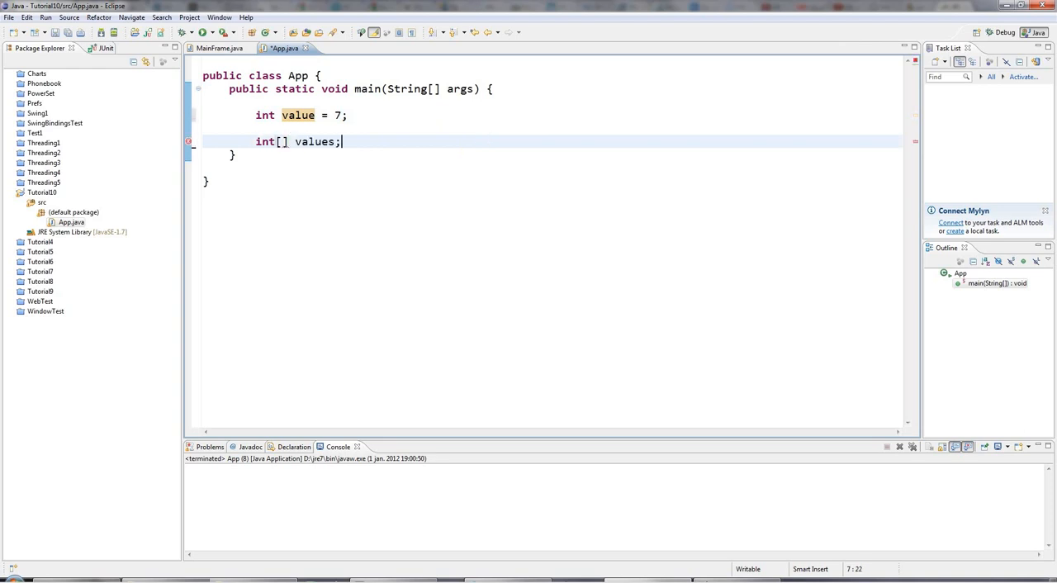
double_click(315, 142)
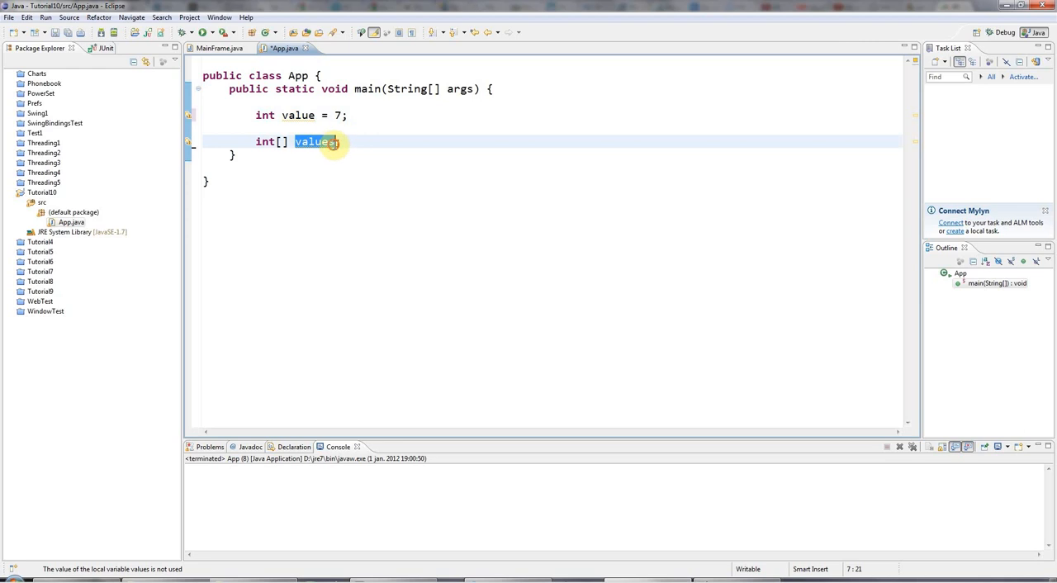
text(s)
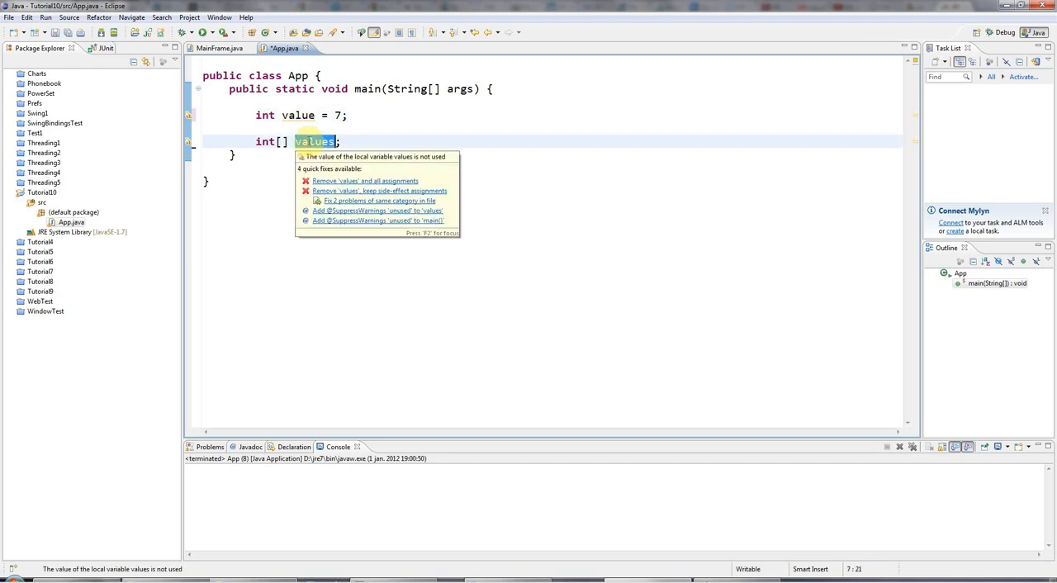
click(312, 142)
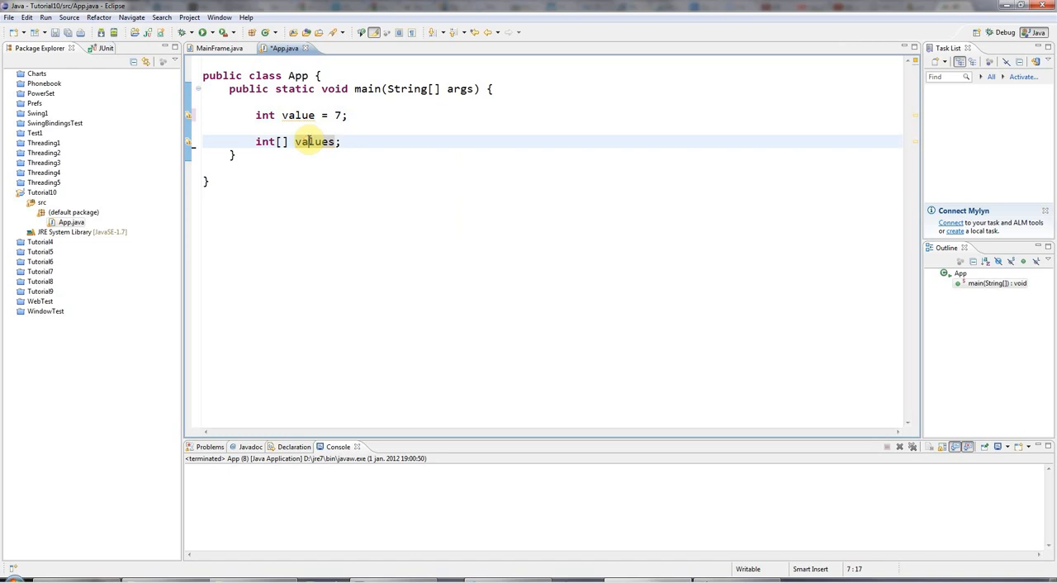
double_click(314, 142)
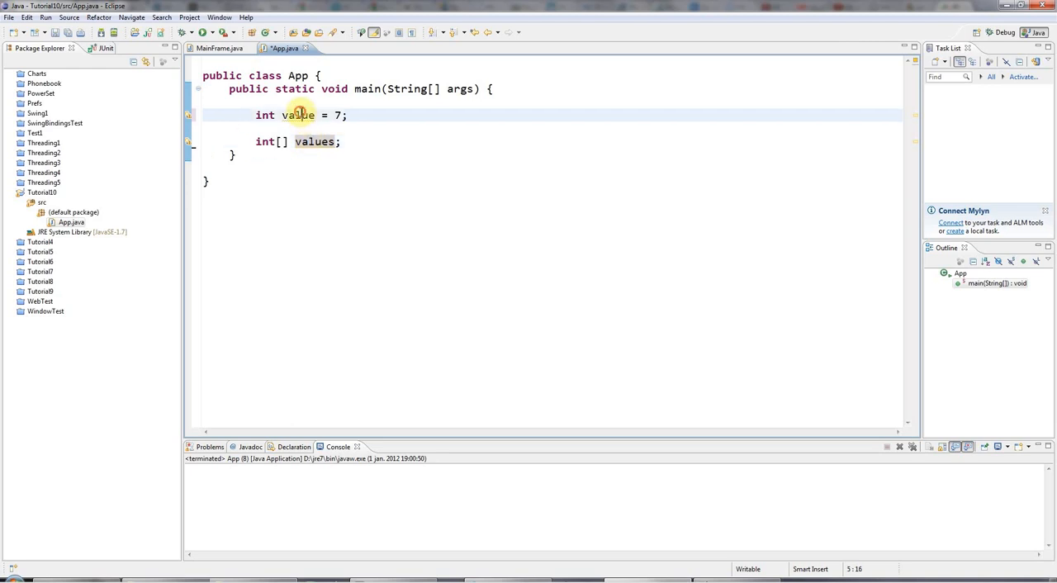
double_click(297, 115)
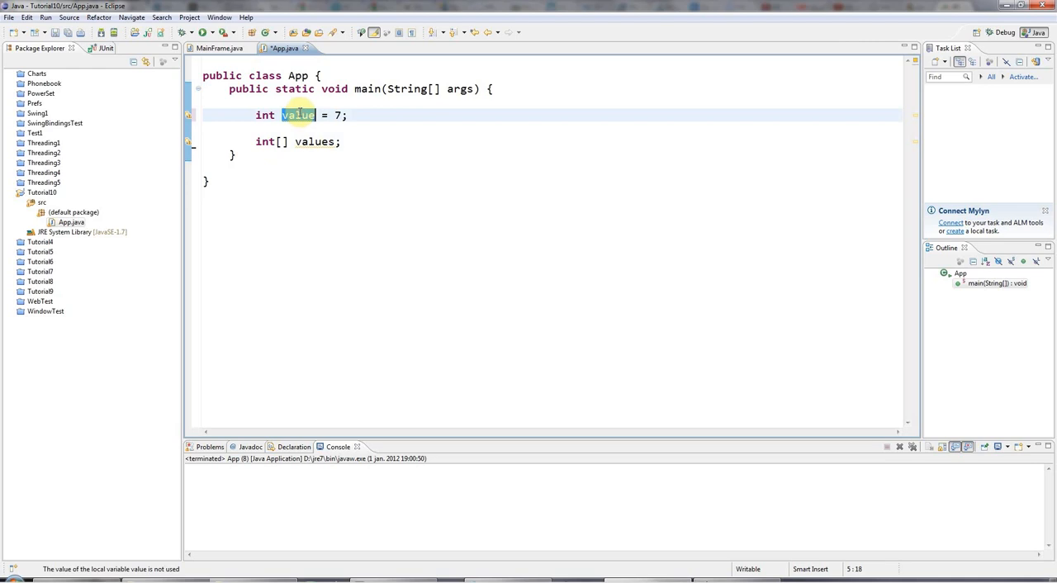
click(308, 142)
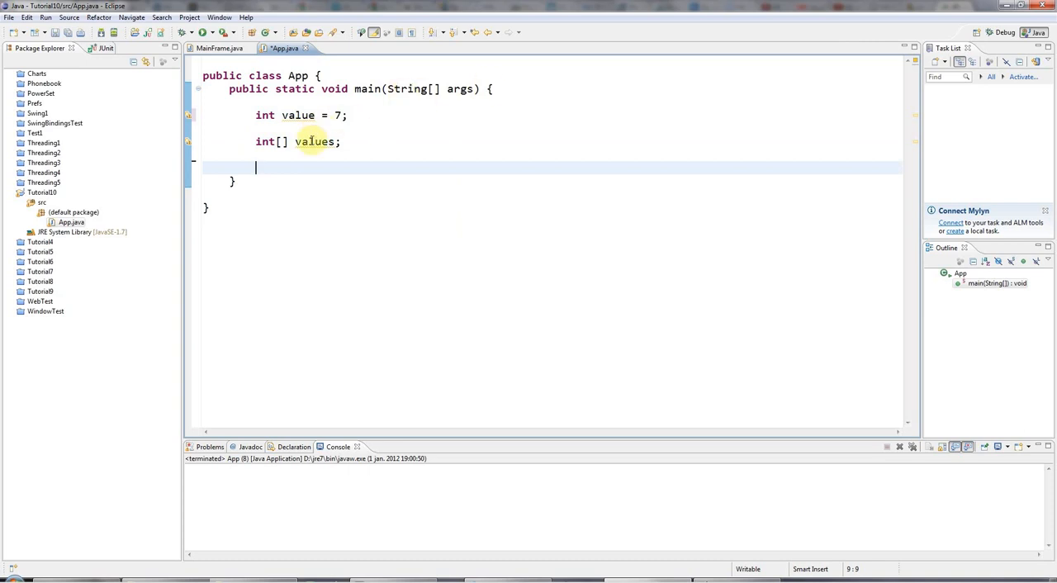
double_click(314, 142)
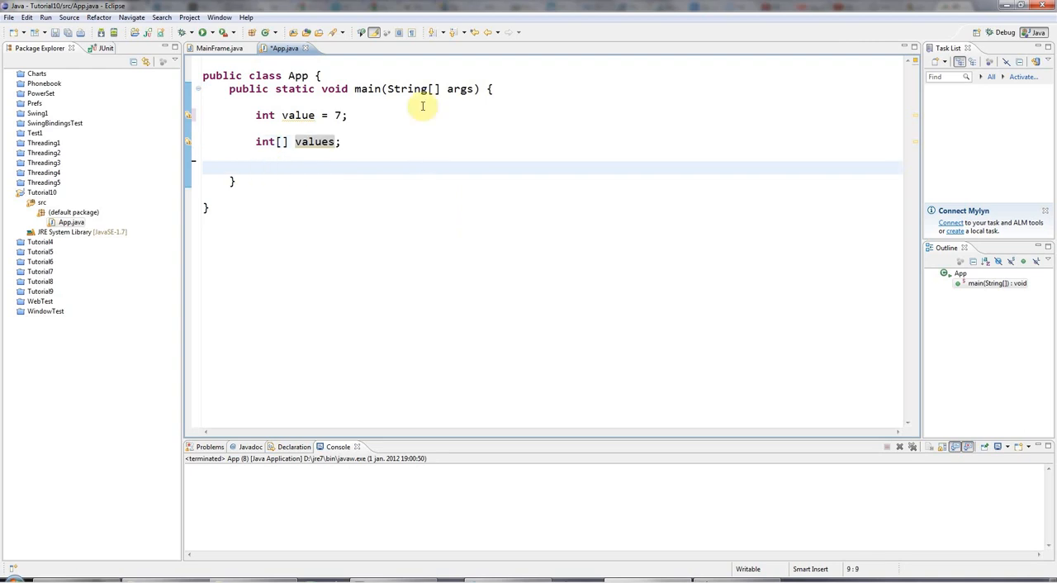
Assign 'values = new int[3];' on the next line and highlight values and the new keyword.
text(values =)
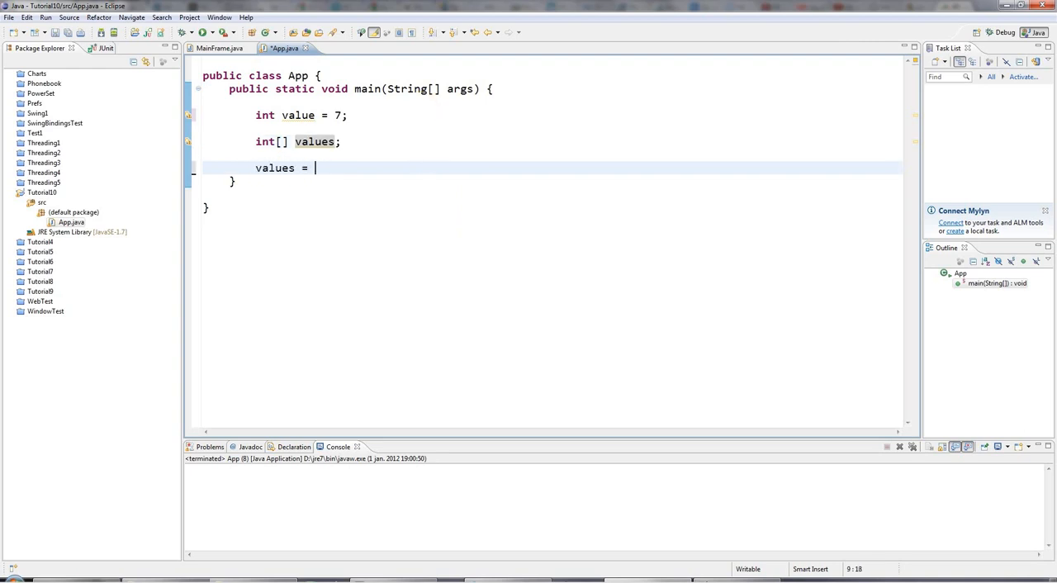
text(new)
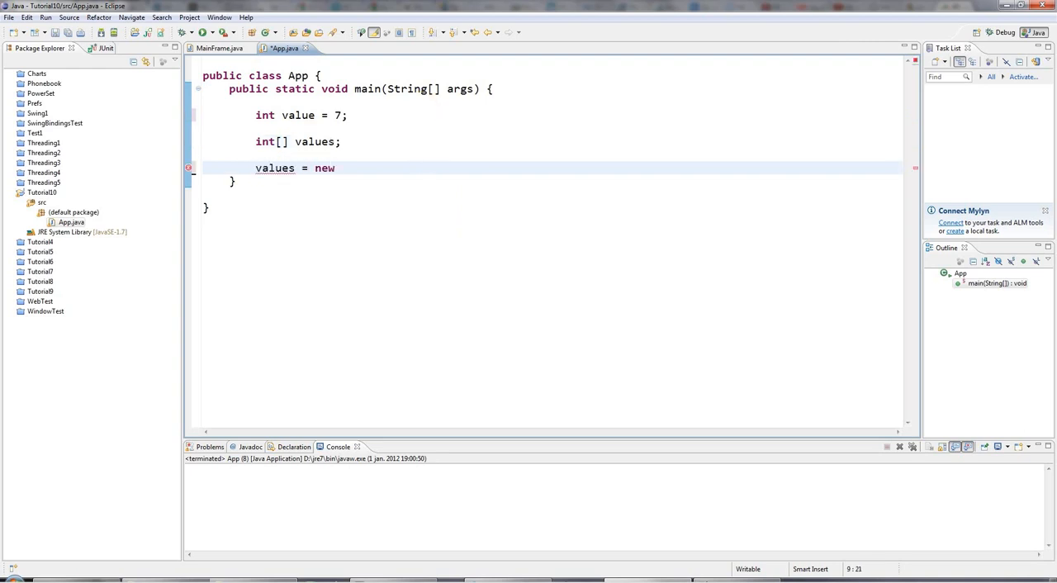
text(int[])
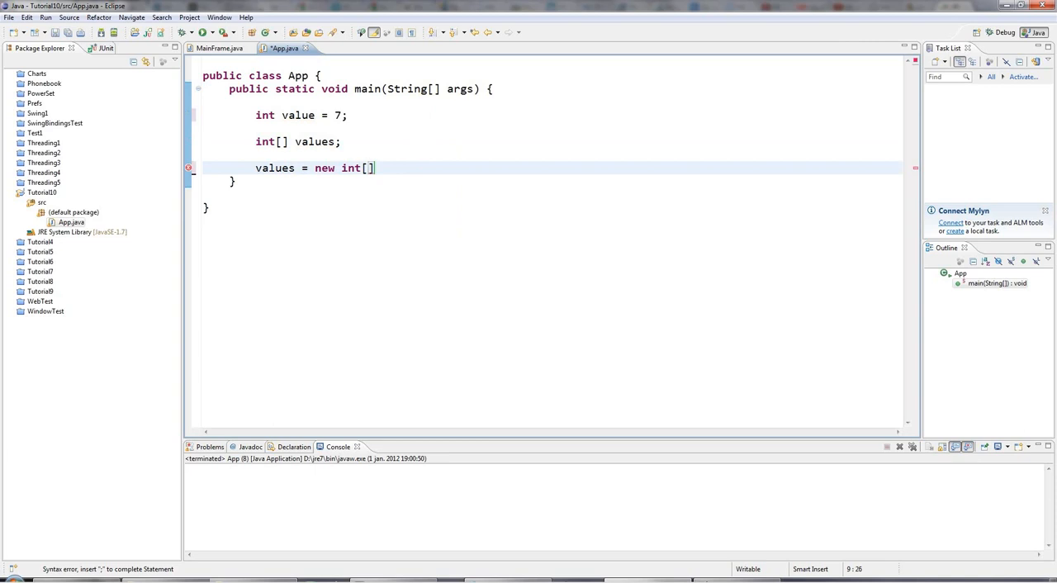
text(3)
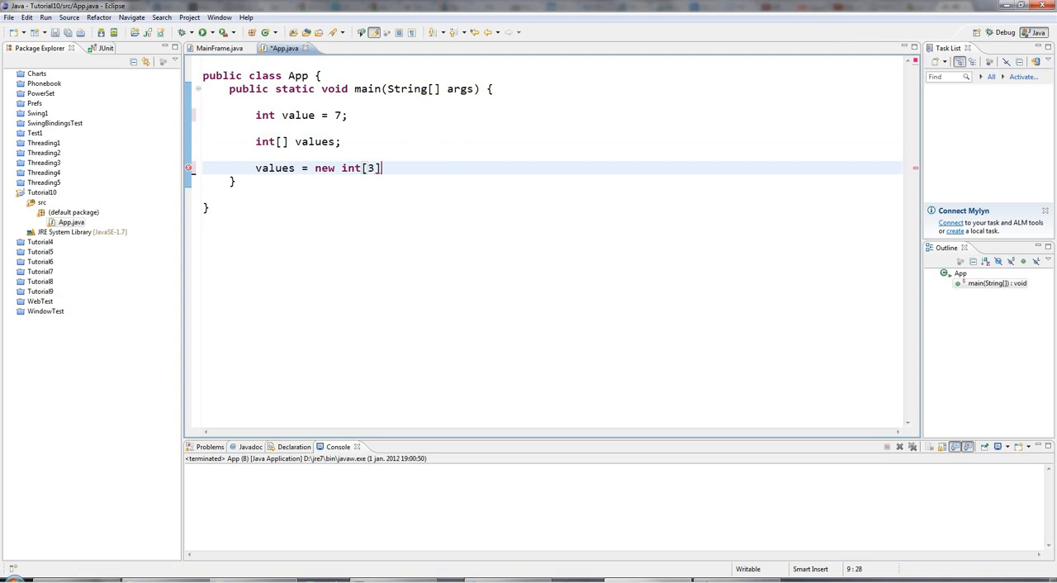
text(;)
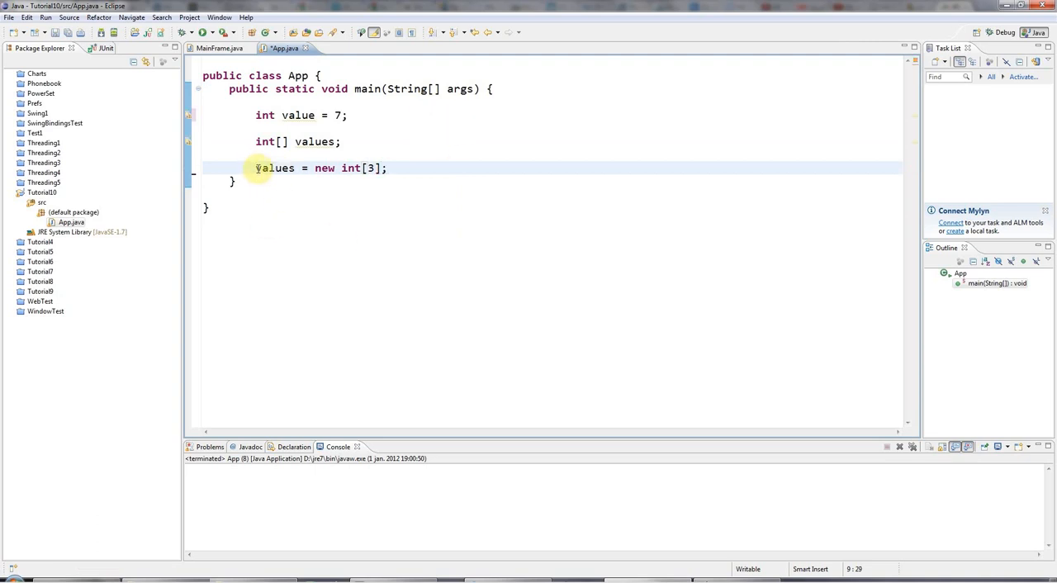
double_click(275, 168)
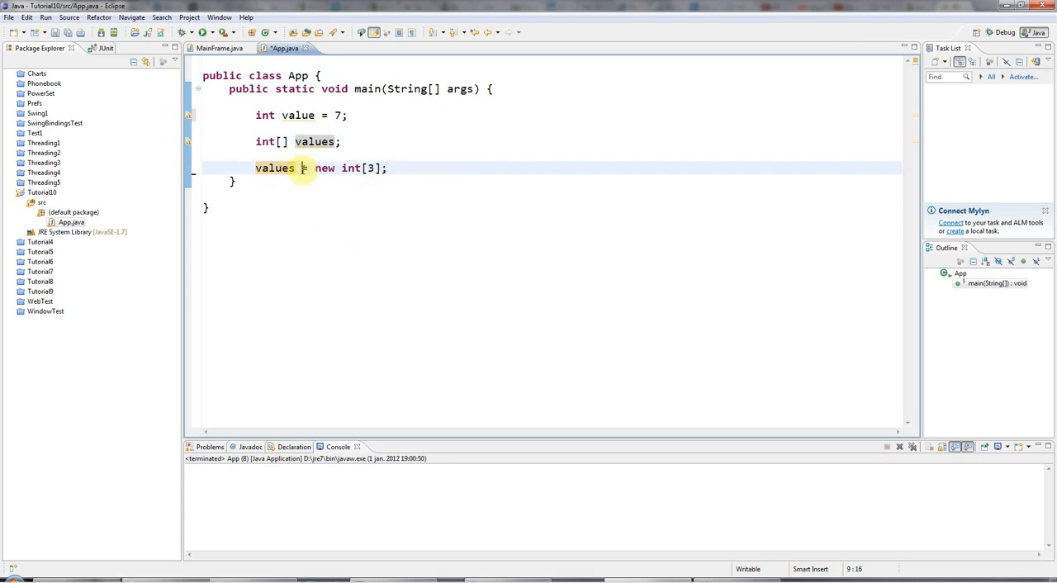
mouse_move(324, 169)
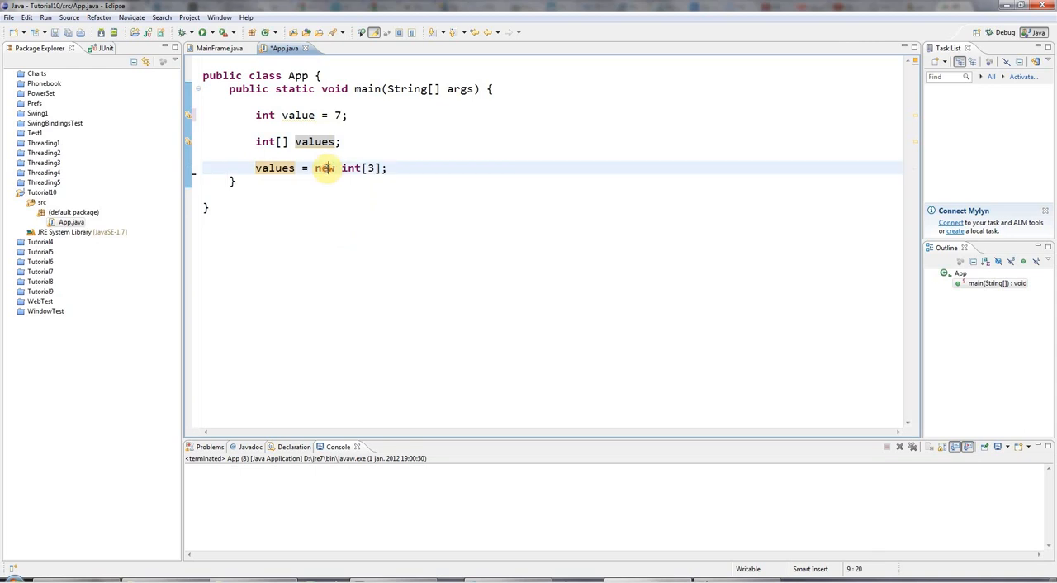
double_click(324, 168)
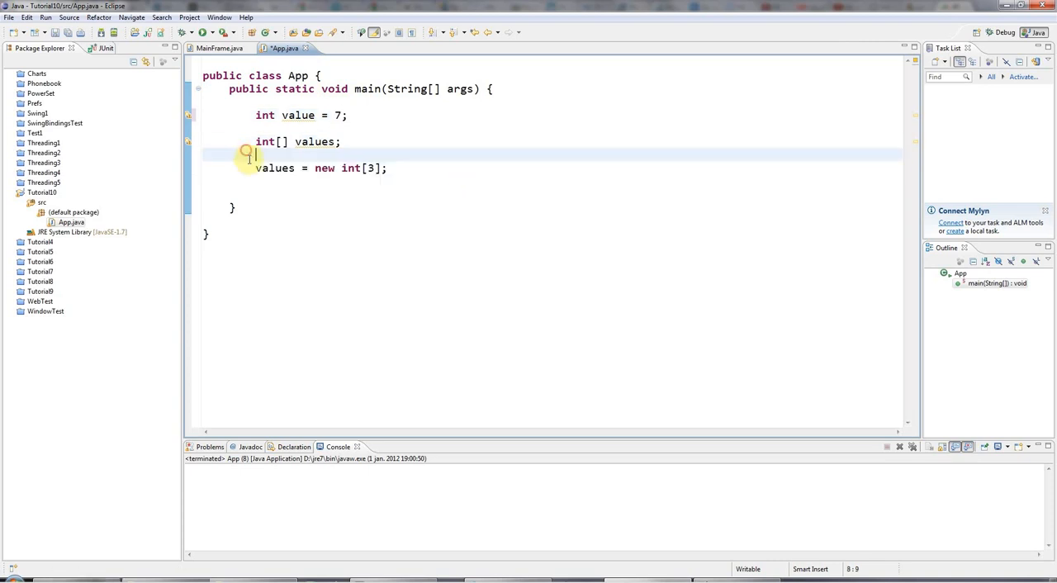
key(BackSpace)
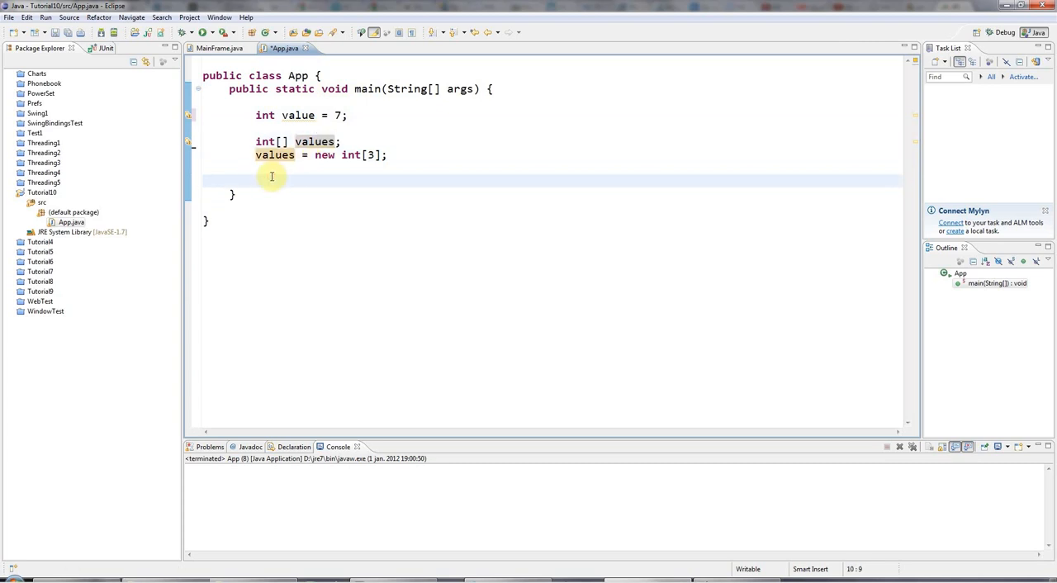
Add 'System.out.println(values[0]);' via the sysout assist below the array creation.
text(sy)
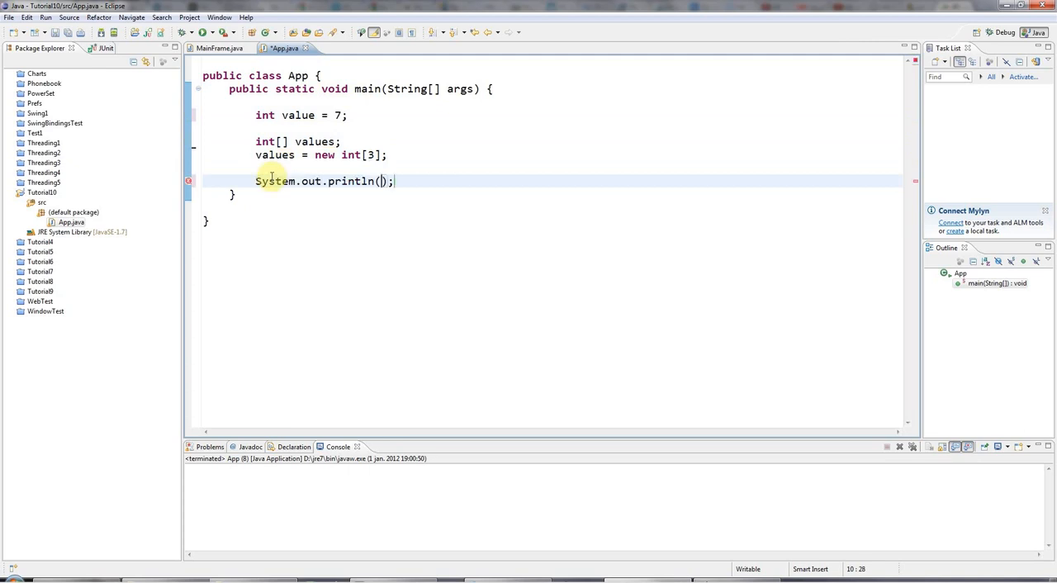
text(values)
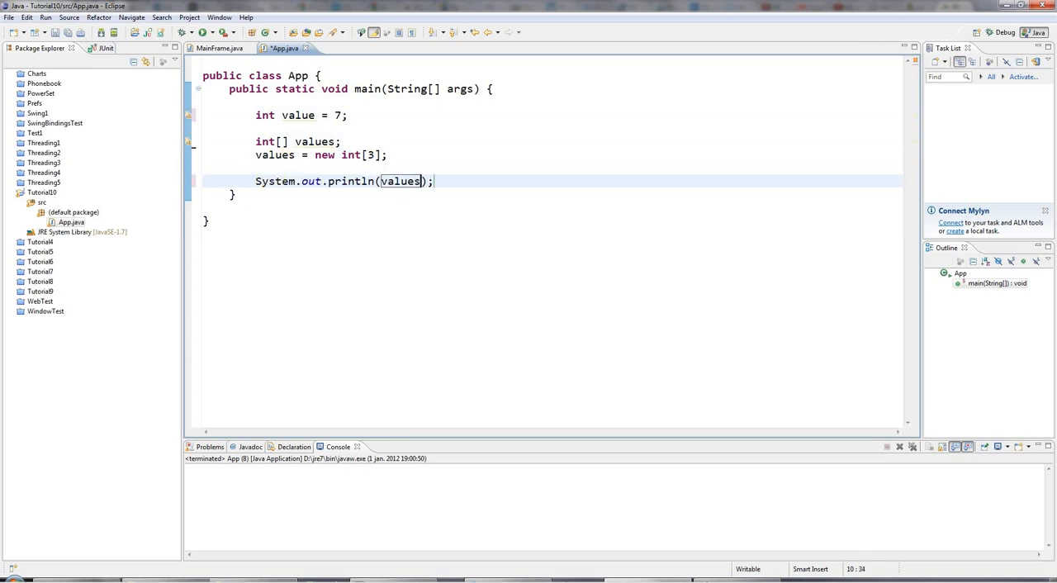
text([])
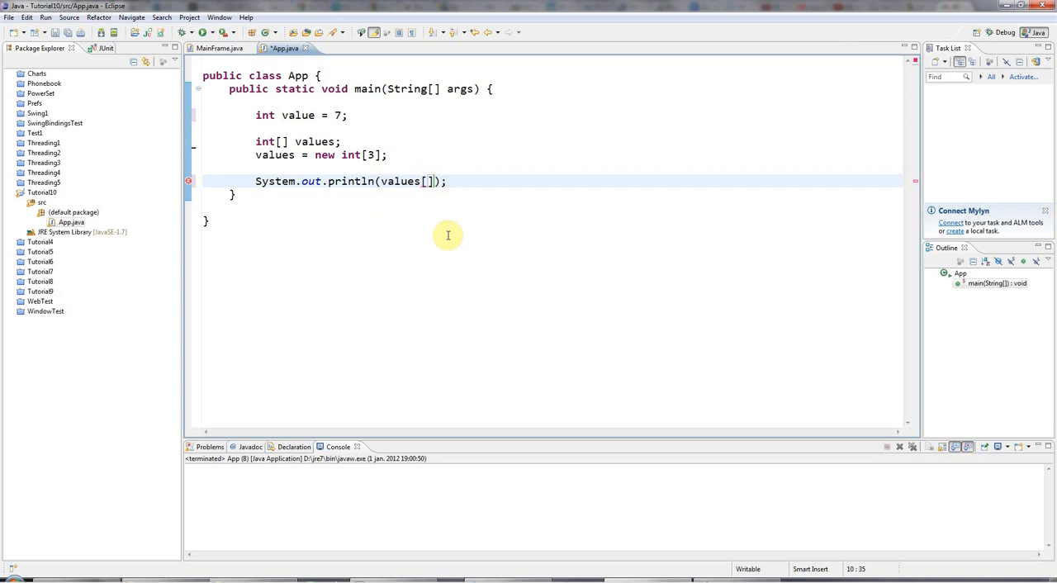
mouse_move(350, 159)
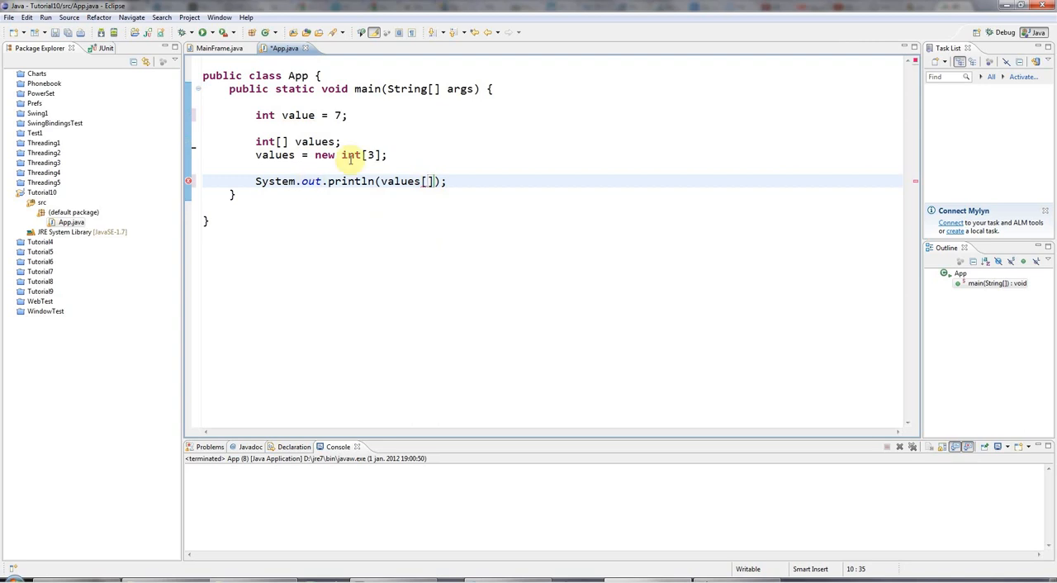
text(0)
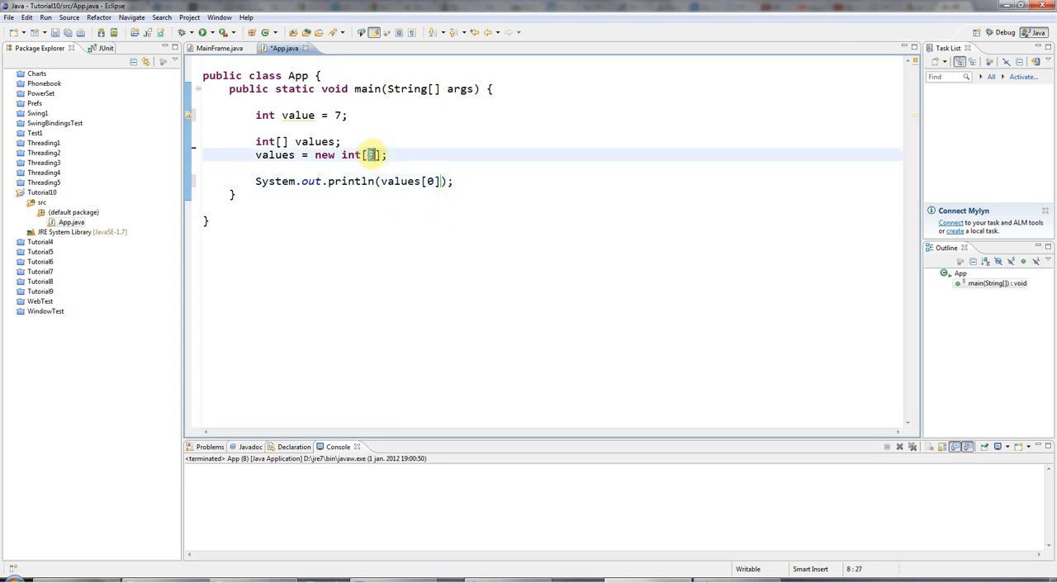
text(3)
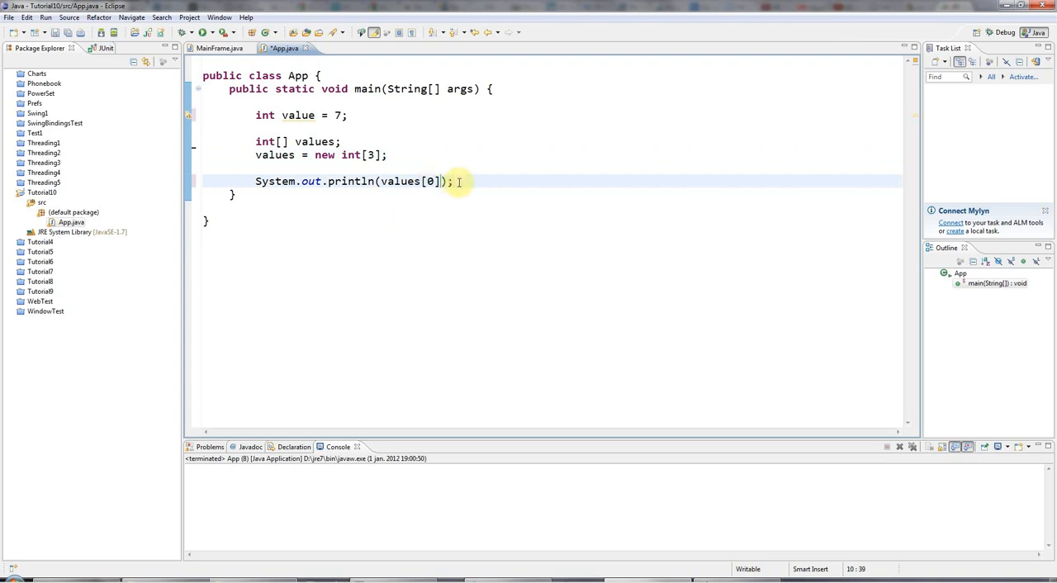
mouse_move(442, 169)
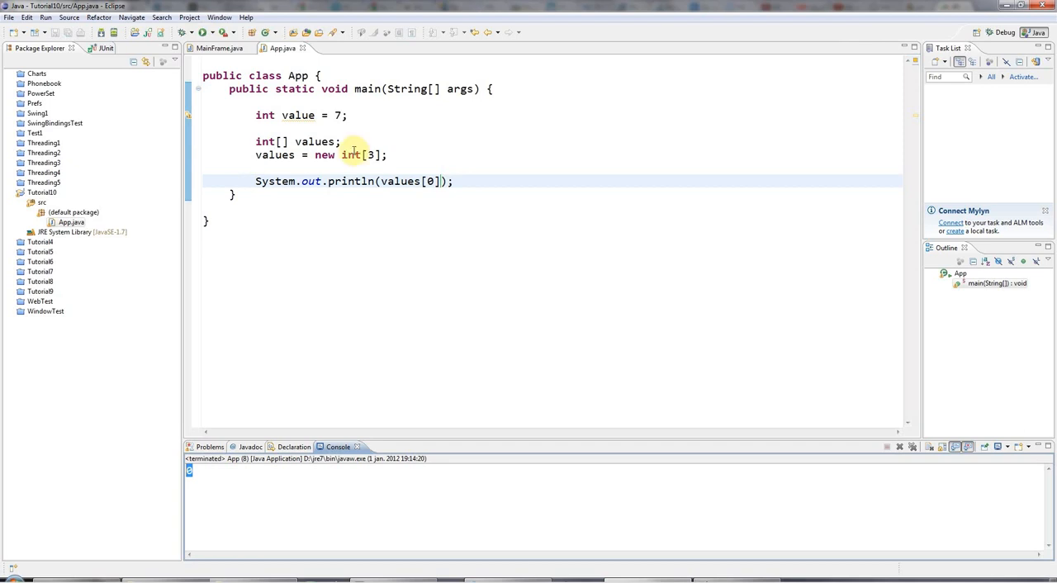
Highlight int in 'new int[3]' and place the caret after the print statement.
double_click(350, 155)
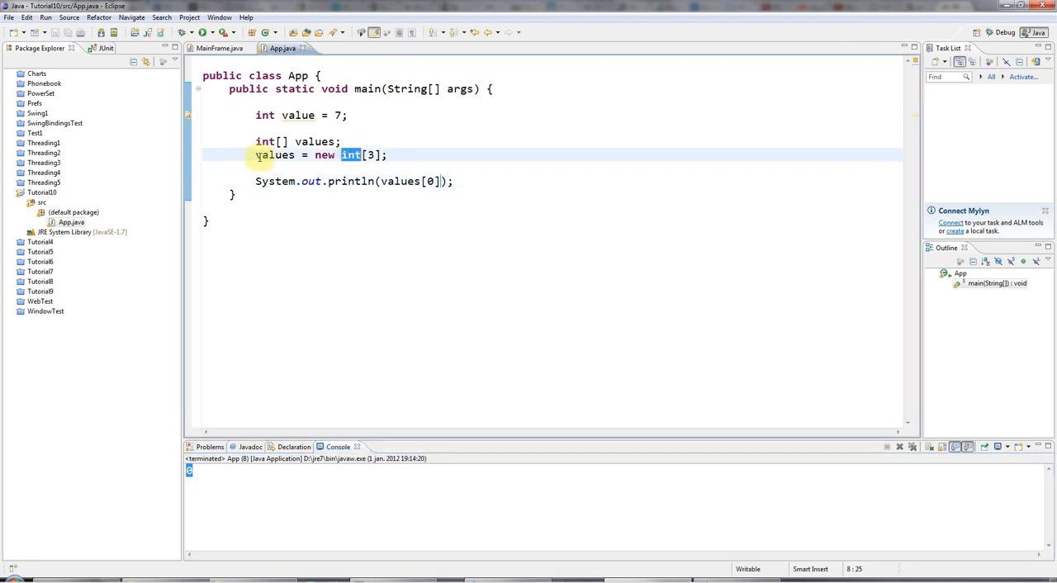
click(388, 155)
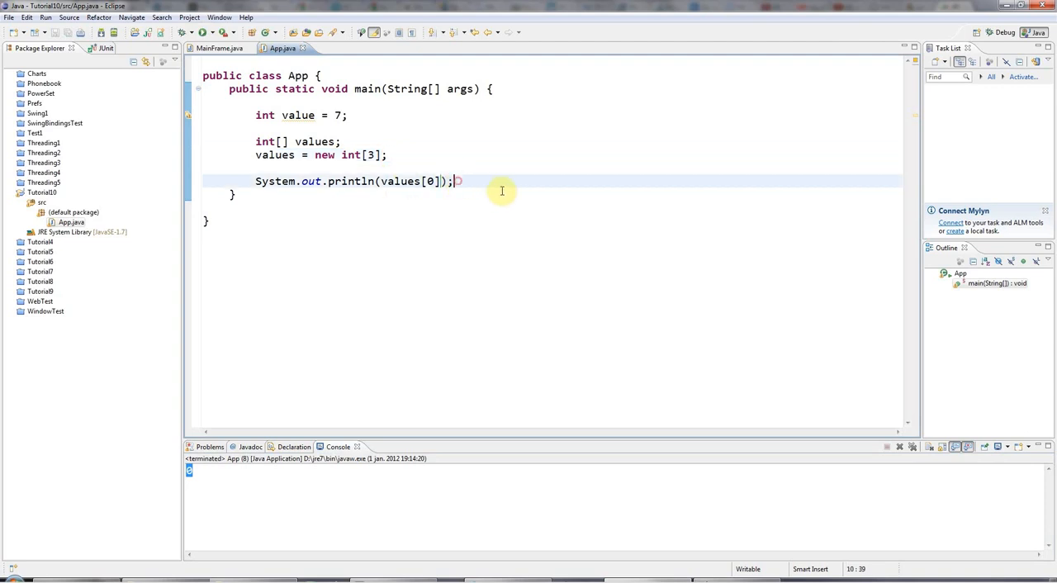
Add 'values[0] = 10;' and a second println of values[0], then run to show 0 and 10.
key(Enter)
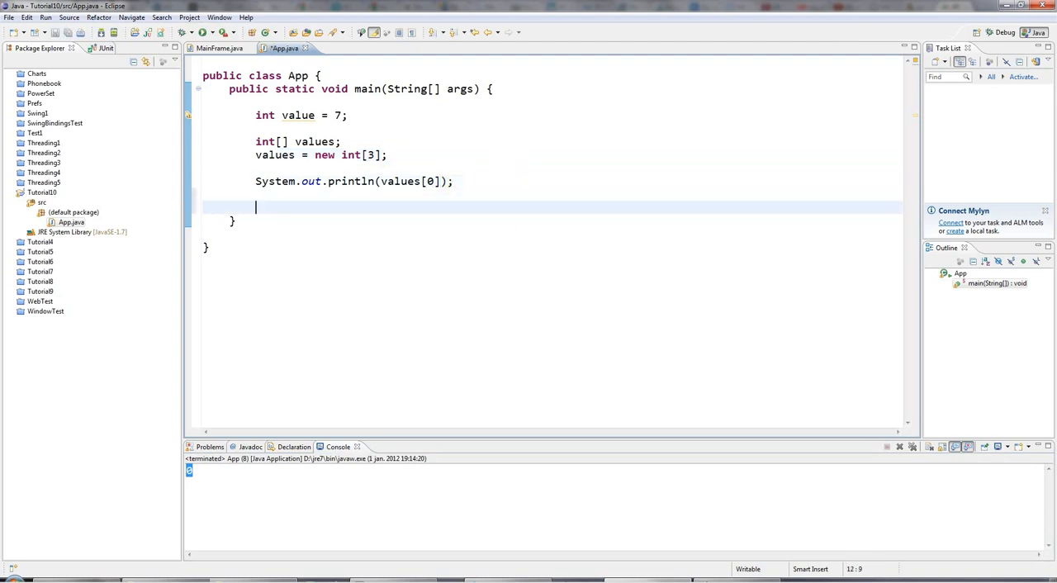
text(values)
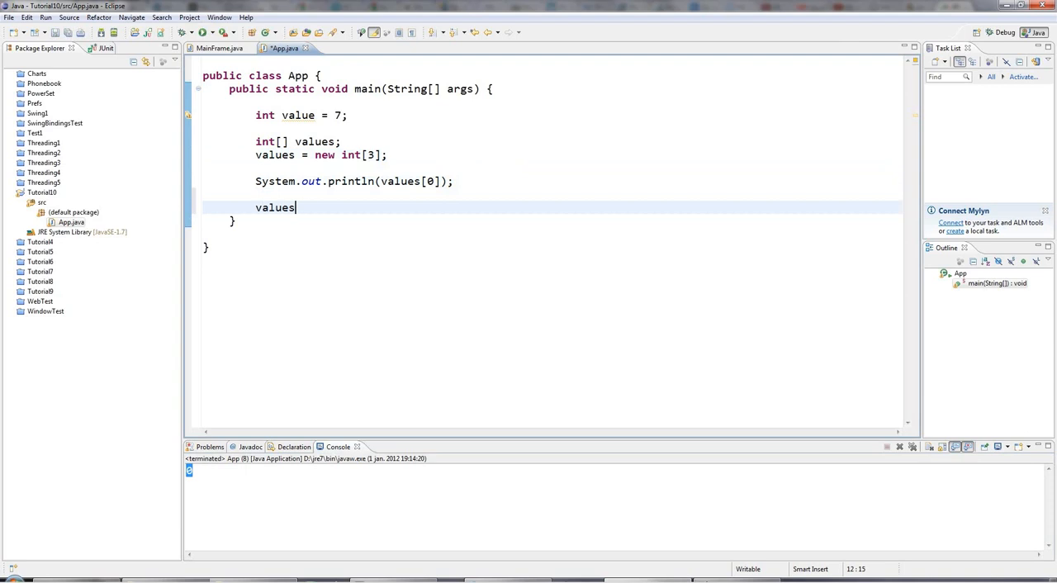
text([0] =)
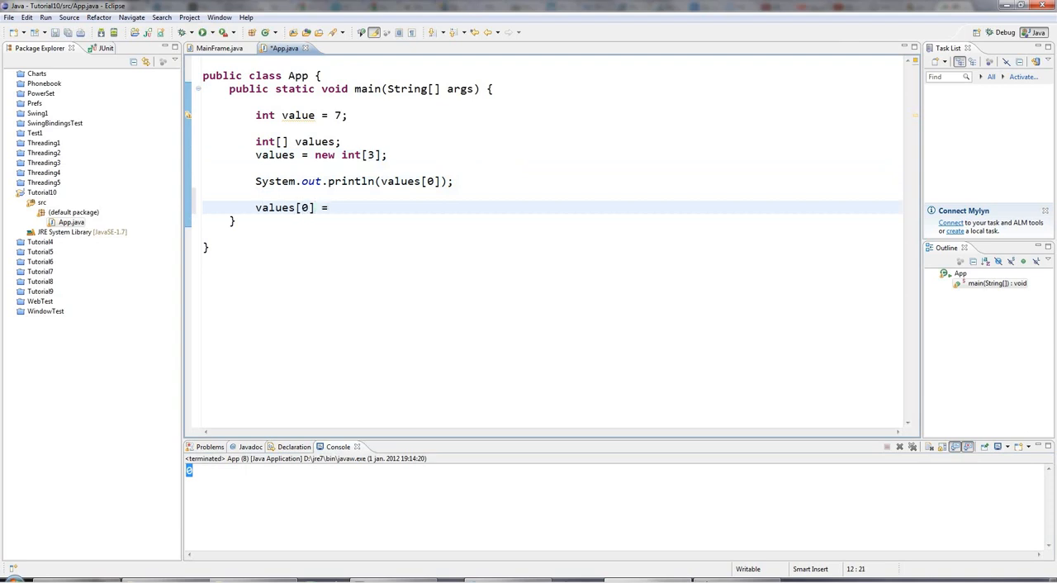
text(10;)
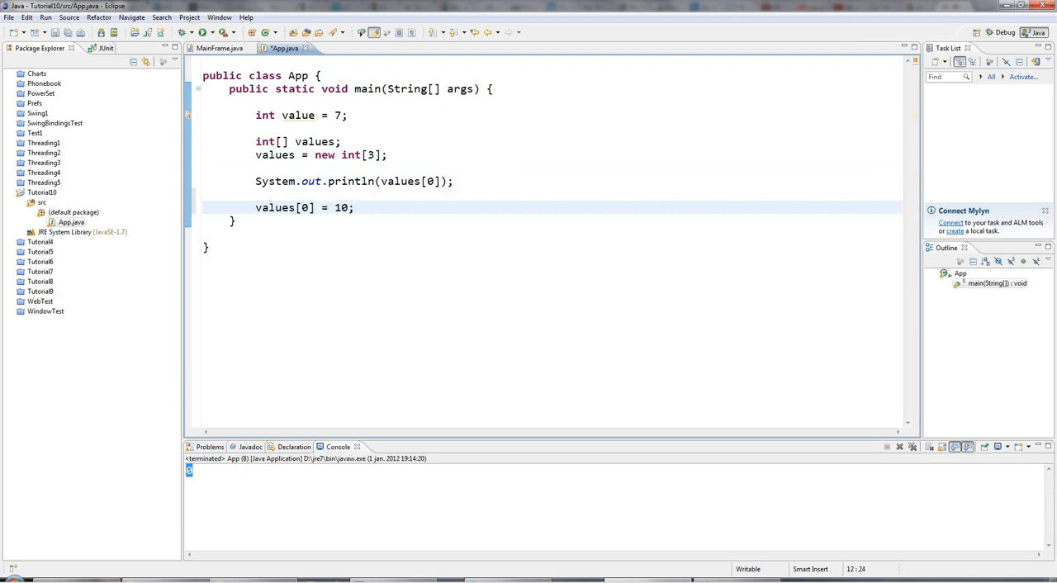
text(System.out.println();)
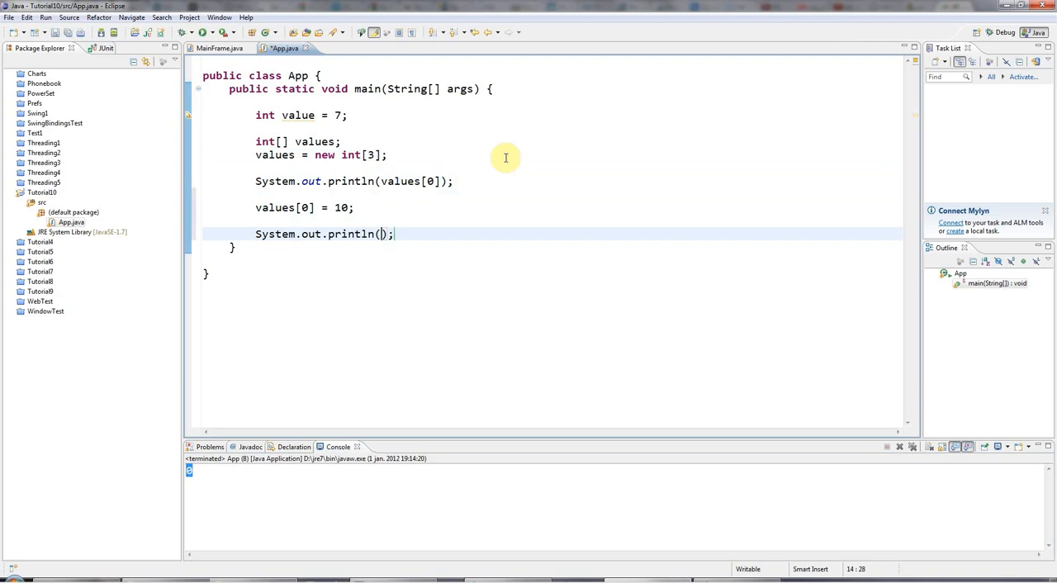
text(values[0])
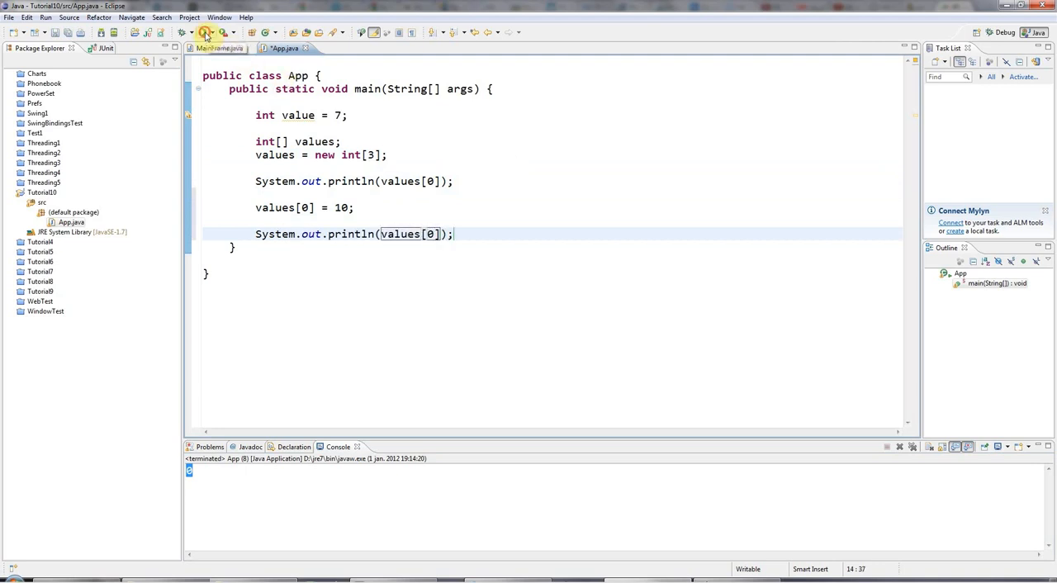
click(206, 33)
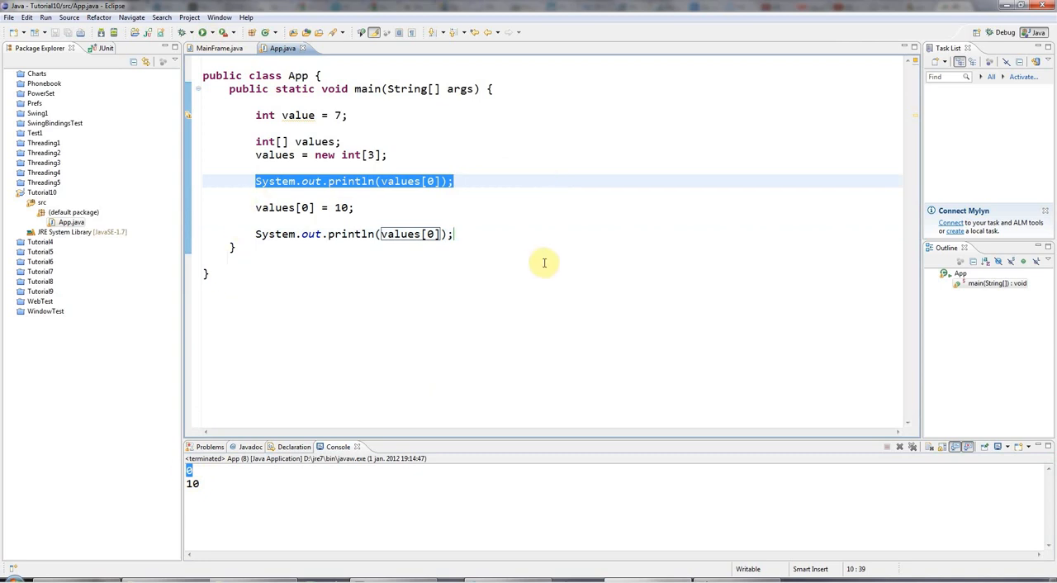
Add println statements for values[1] and values[2] so the console shows 0, 10, 0, 0.
text(stem.out.println(values[1]);)
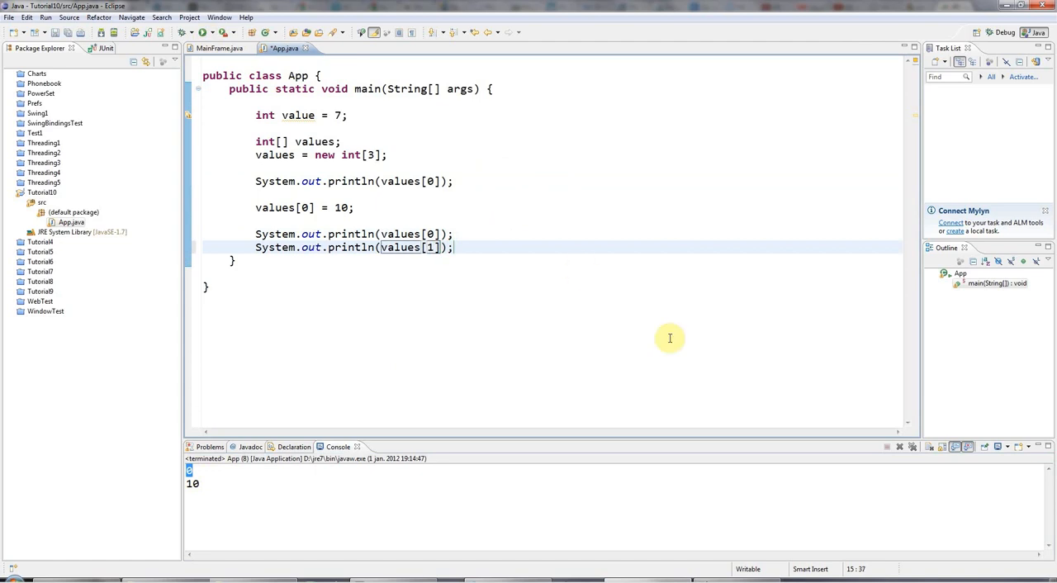
text(s)
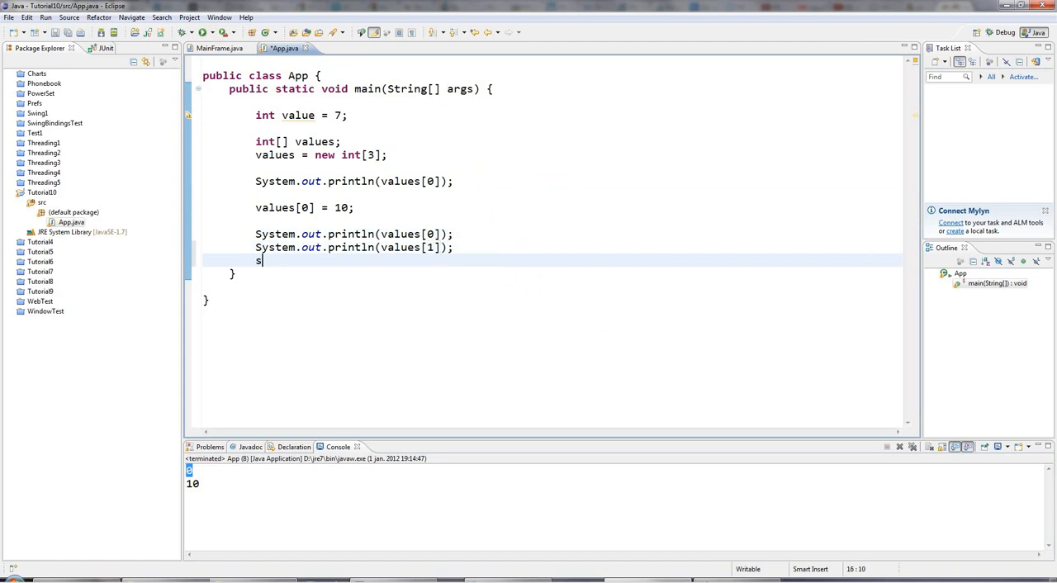
text(System.out.println(v);)
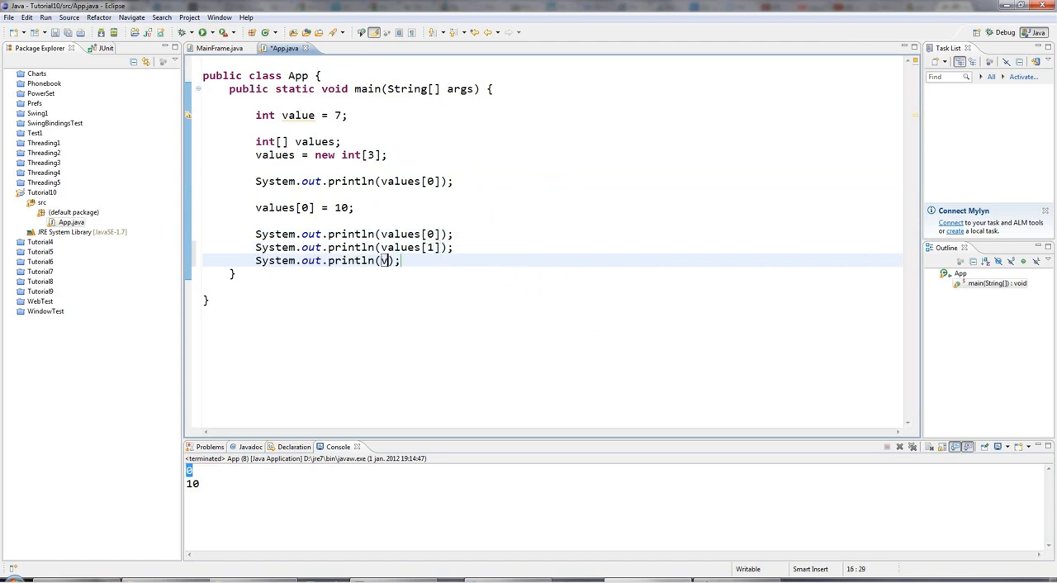
text(values[2])
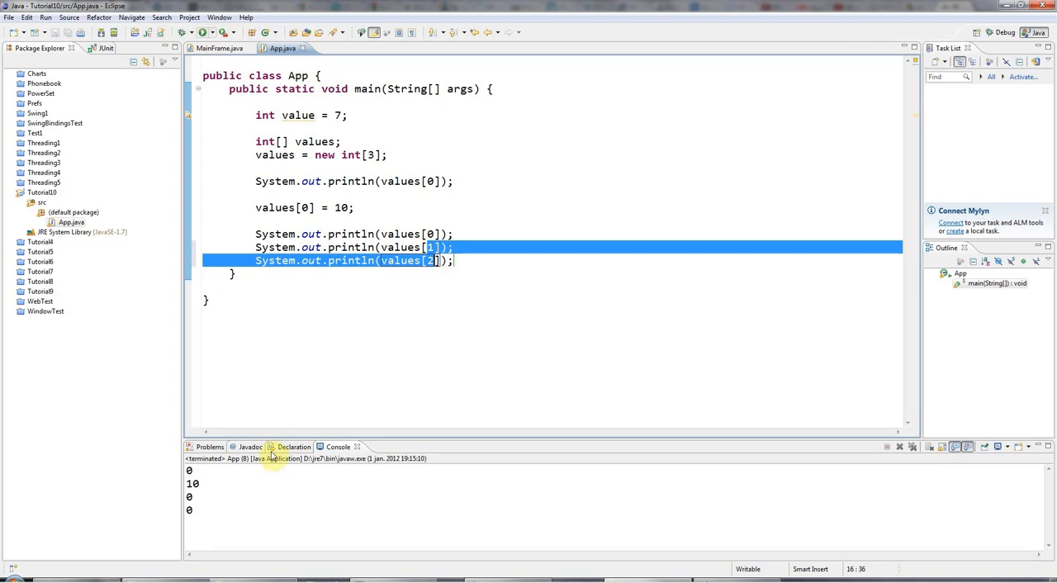
Add 'values[1] = 20;' and 'values[2] = 30;' after the first assignment and run to print 0, 10, 20, 30.
click(393, 208)
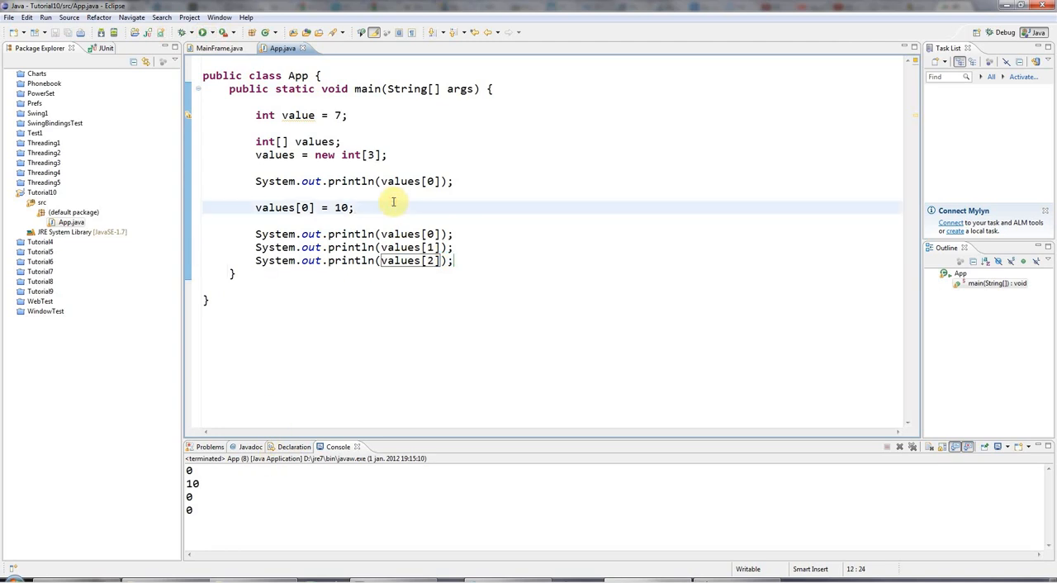
text(values[1])
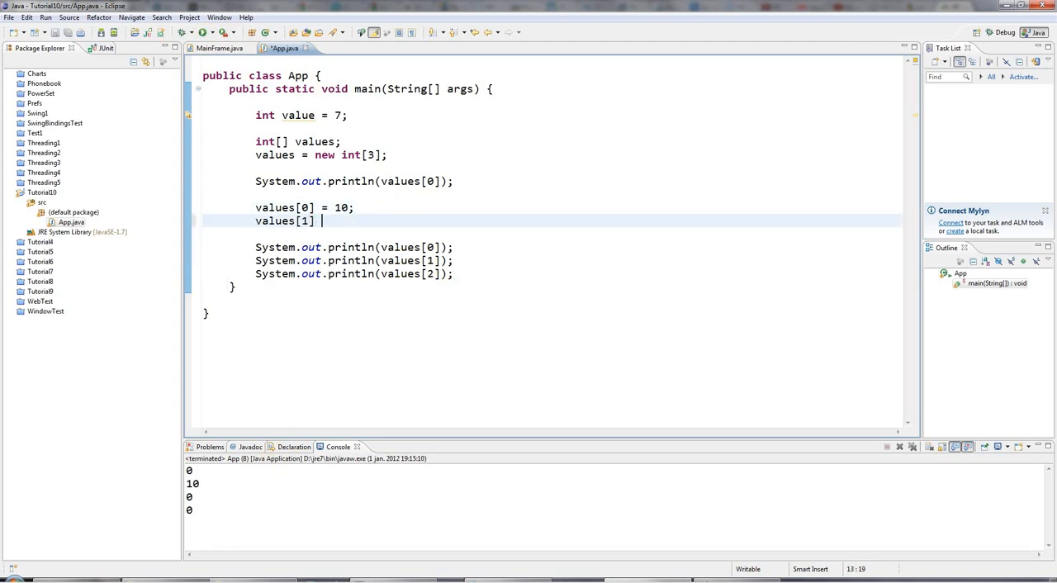
text(= 20;)
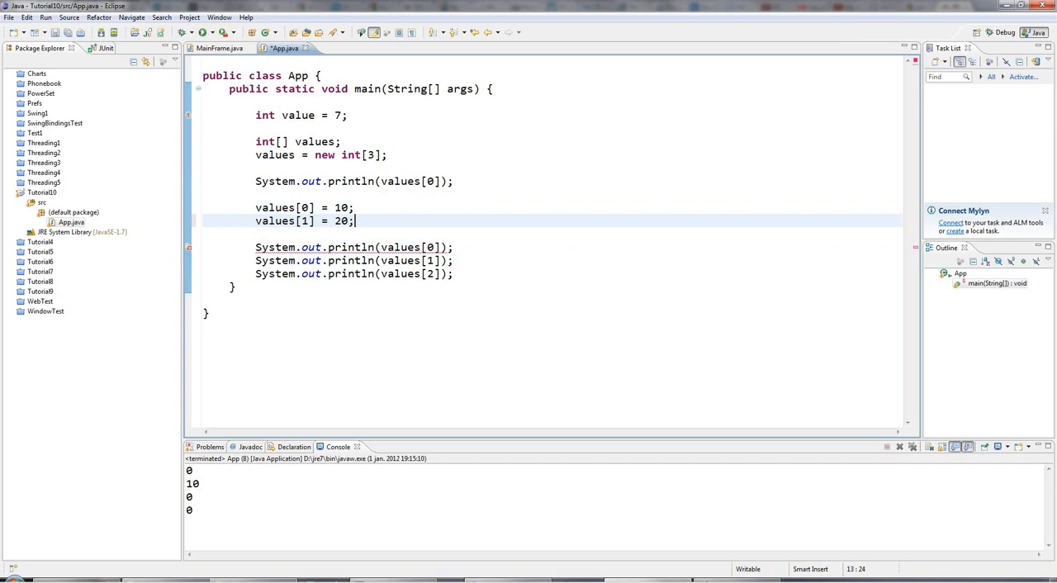
text(values[2] =)
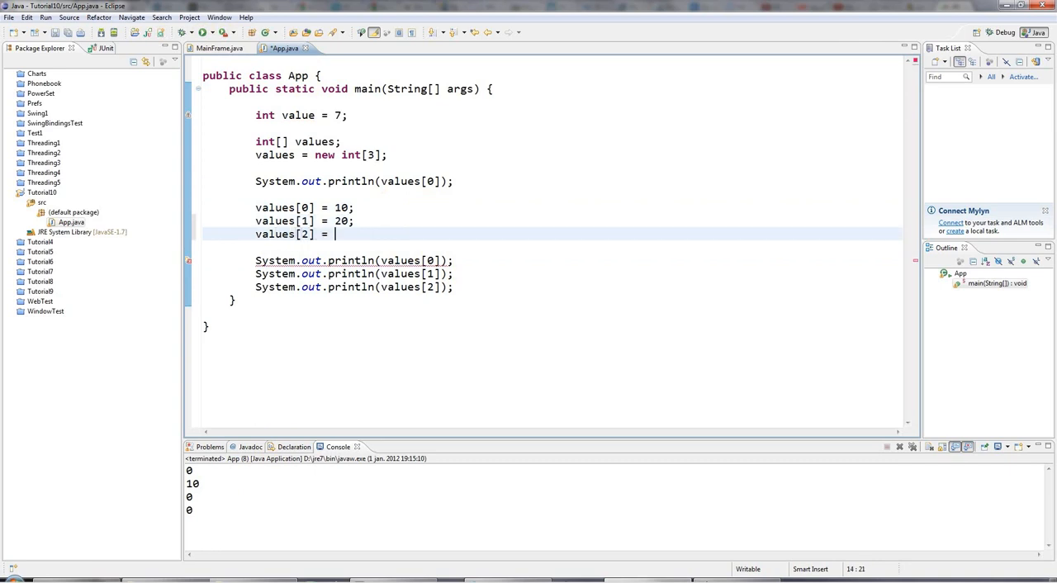
text(30;)
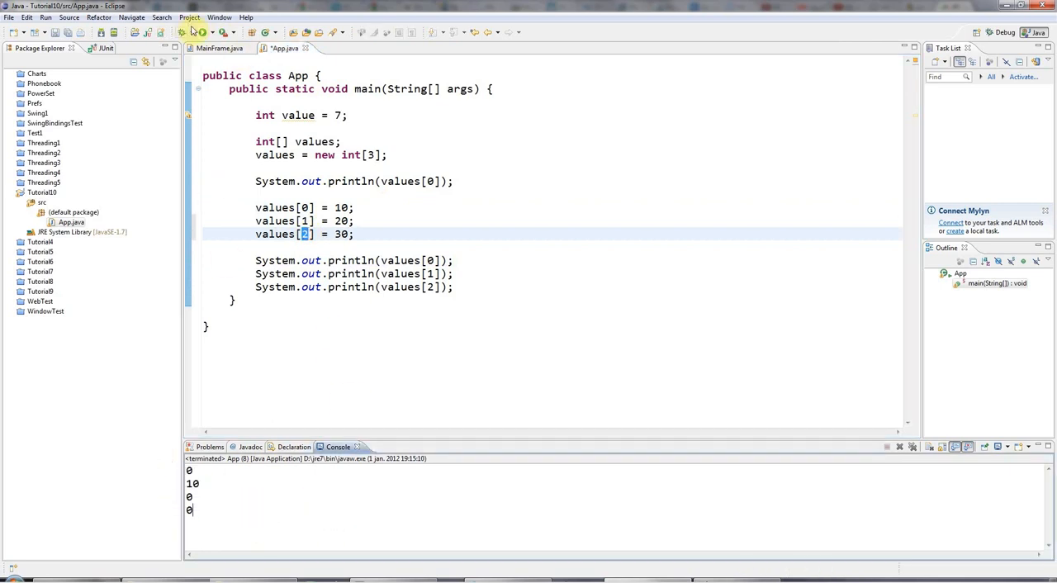
click(198, 33)
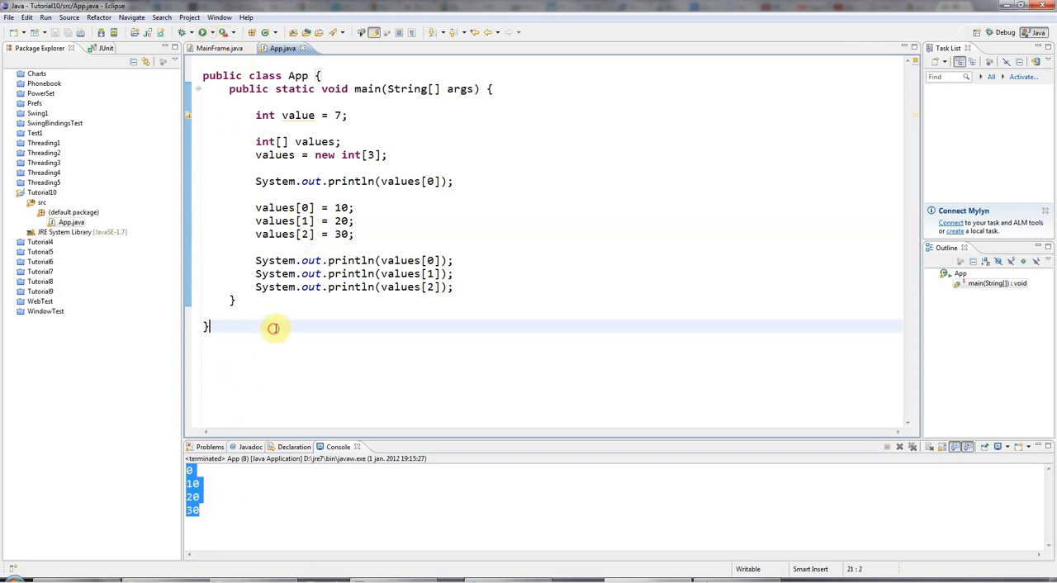
Insert a blank line below the three print statements, briefly highlighting them.
key(enter)
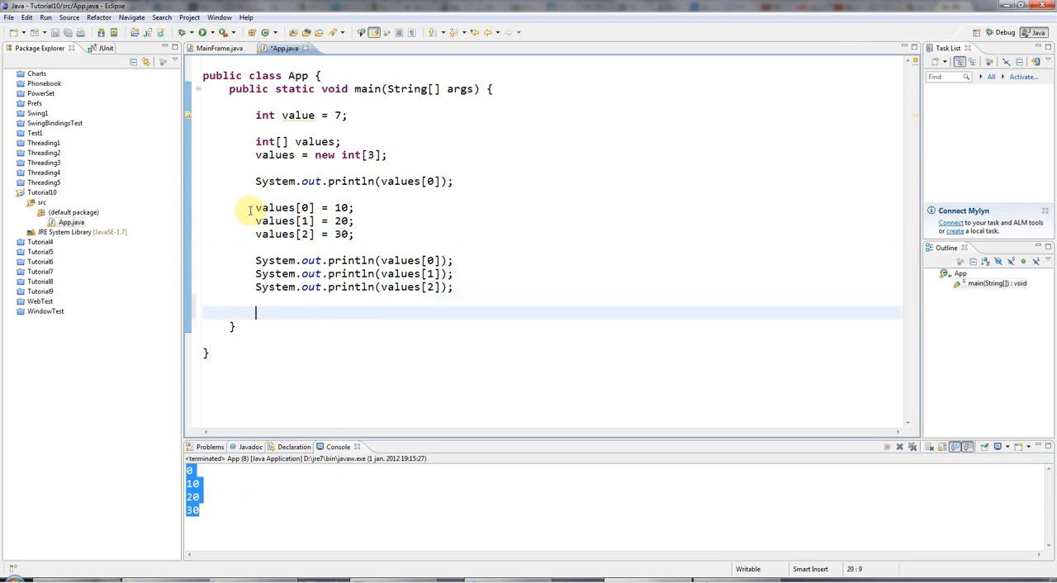
drag(254, 208, 354, 234)
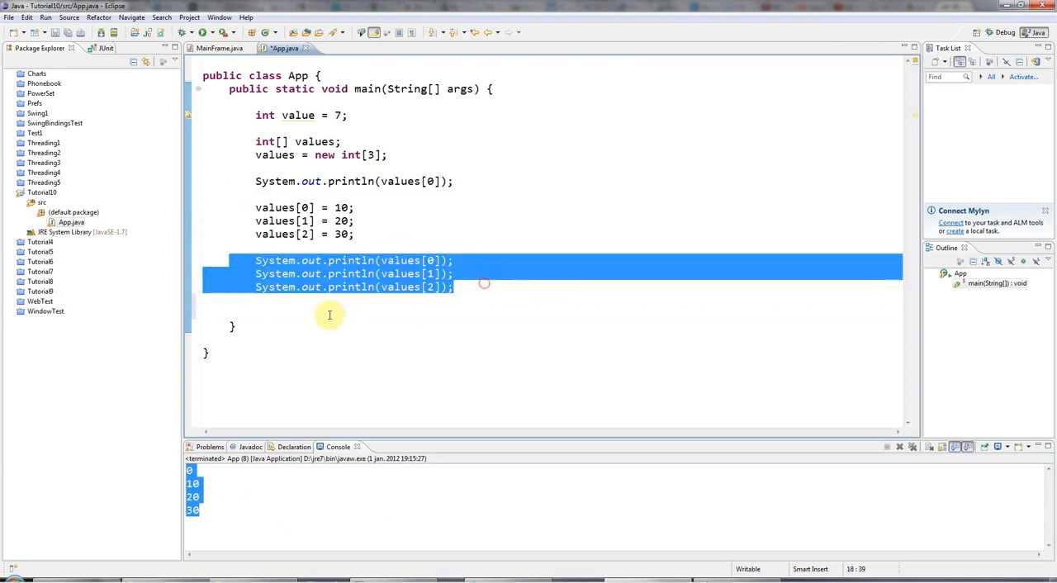
click(329, 314)
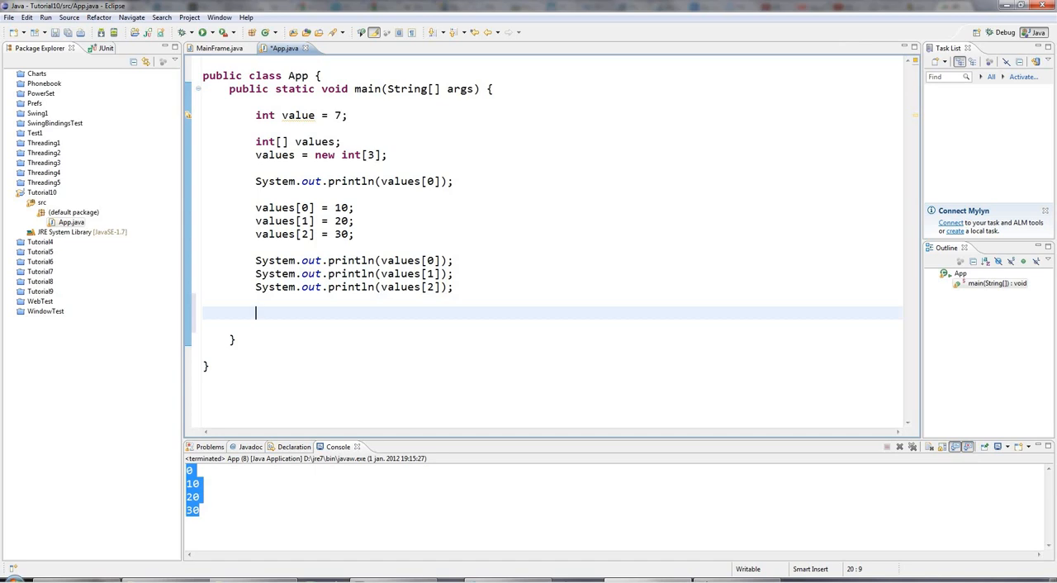
Write the loop header 'for(int i=0; i<values.length' and highlight the length property.
text(f)
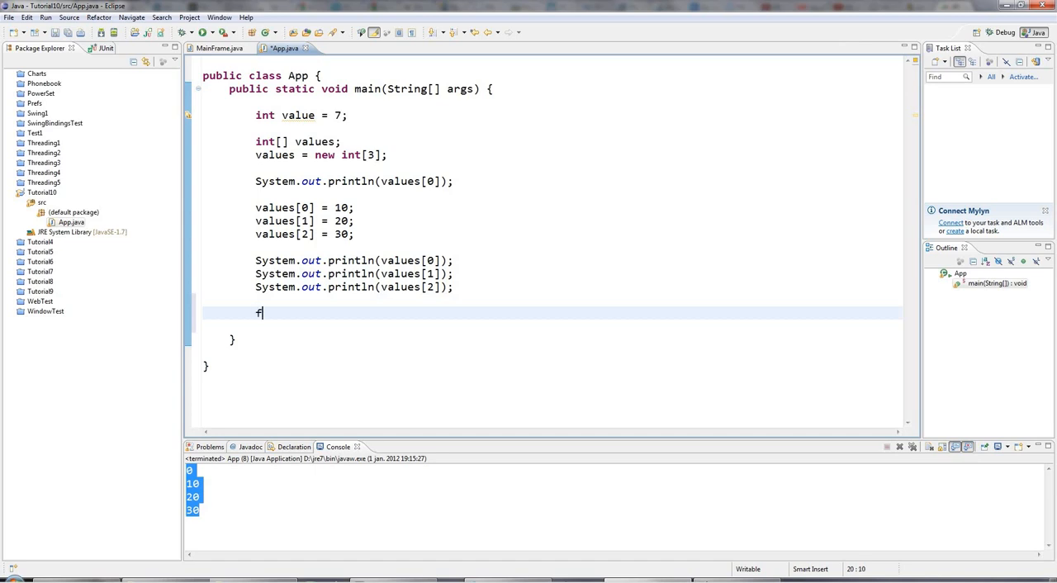
text(or())
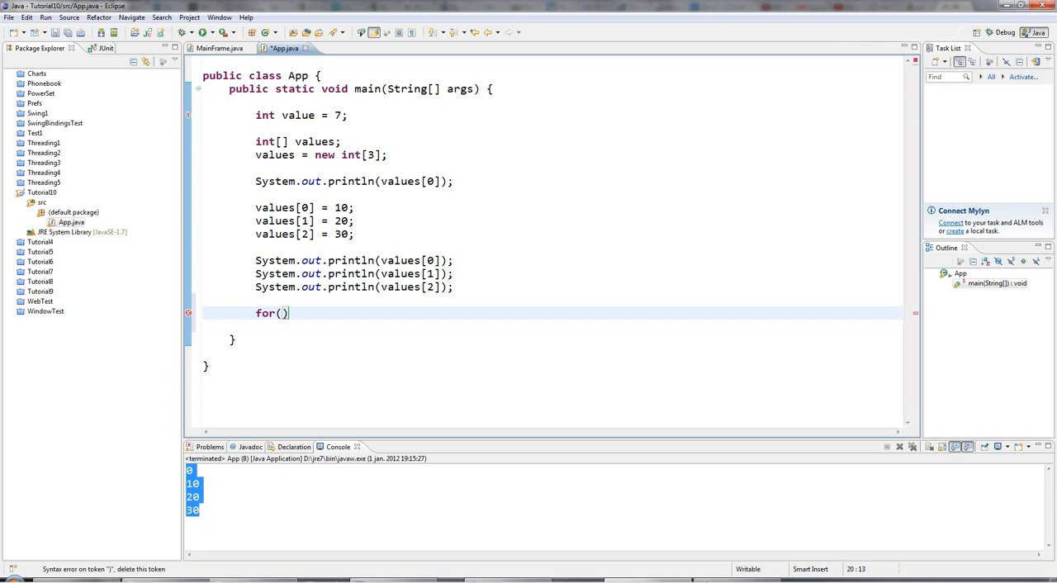
text(int i)
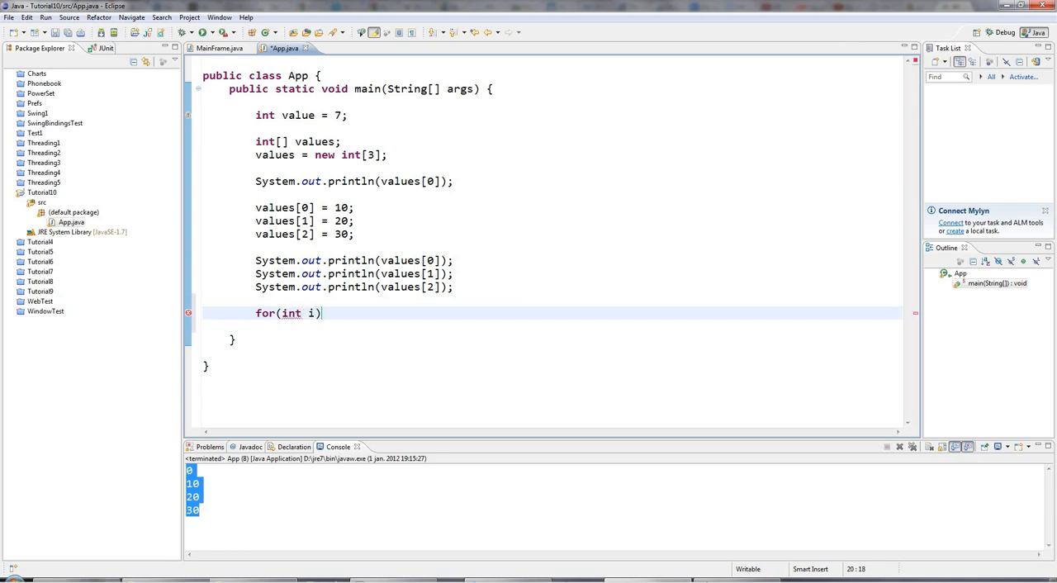
text(=0;)
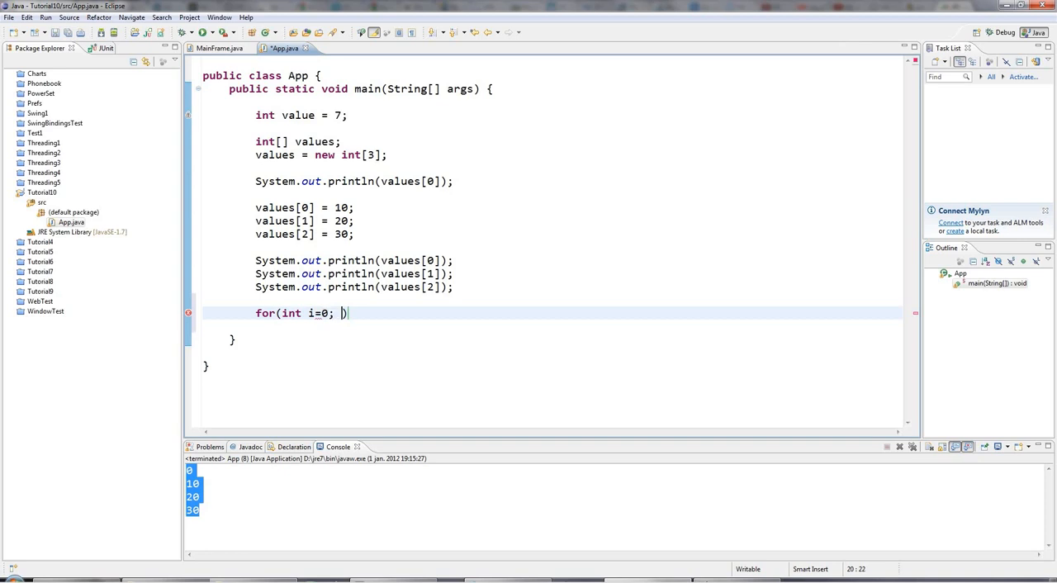
text(i)
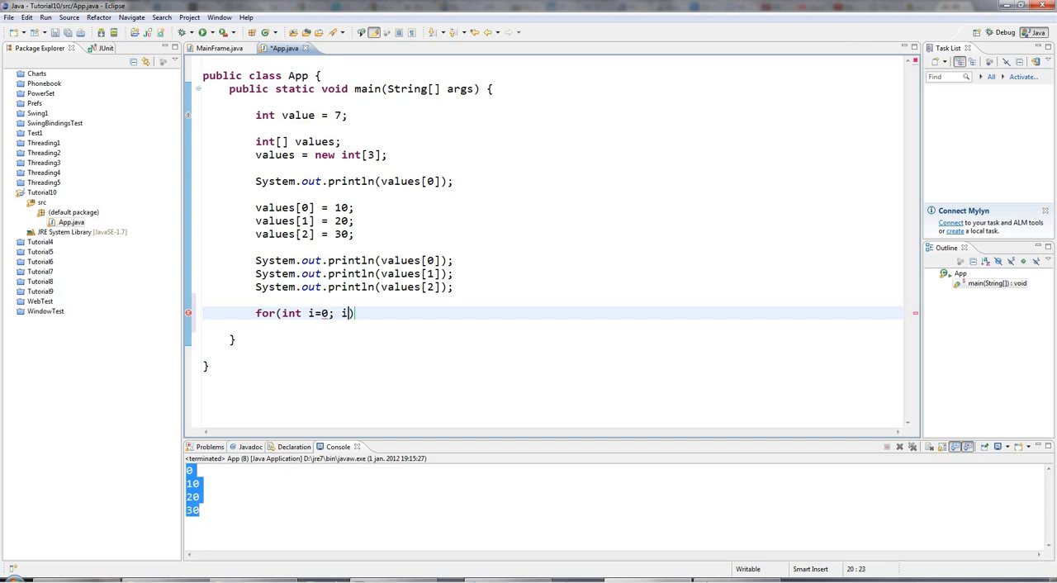
text(<)
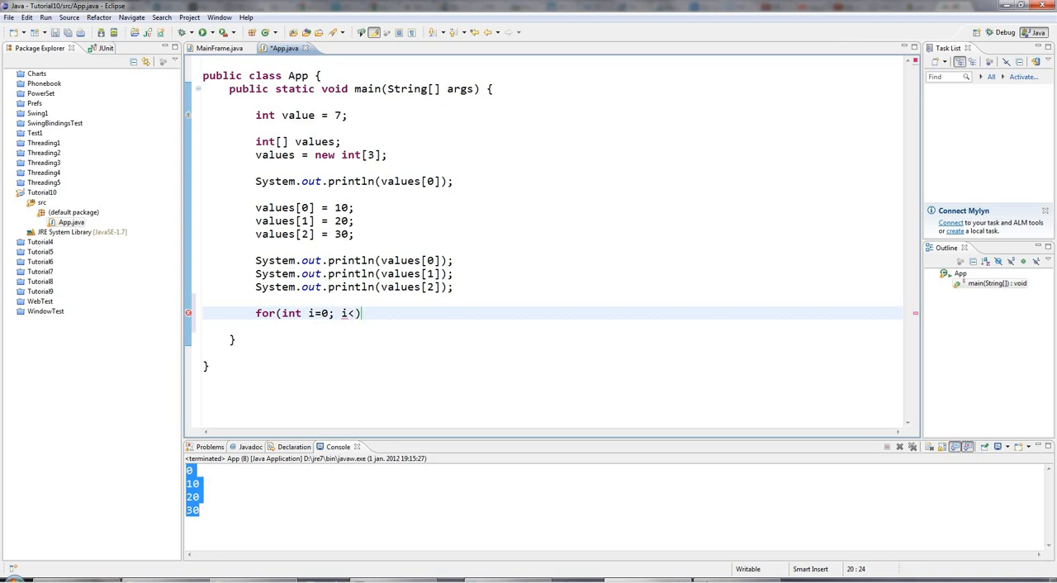
text(values.)
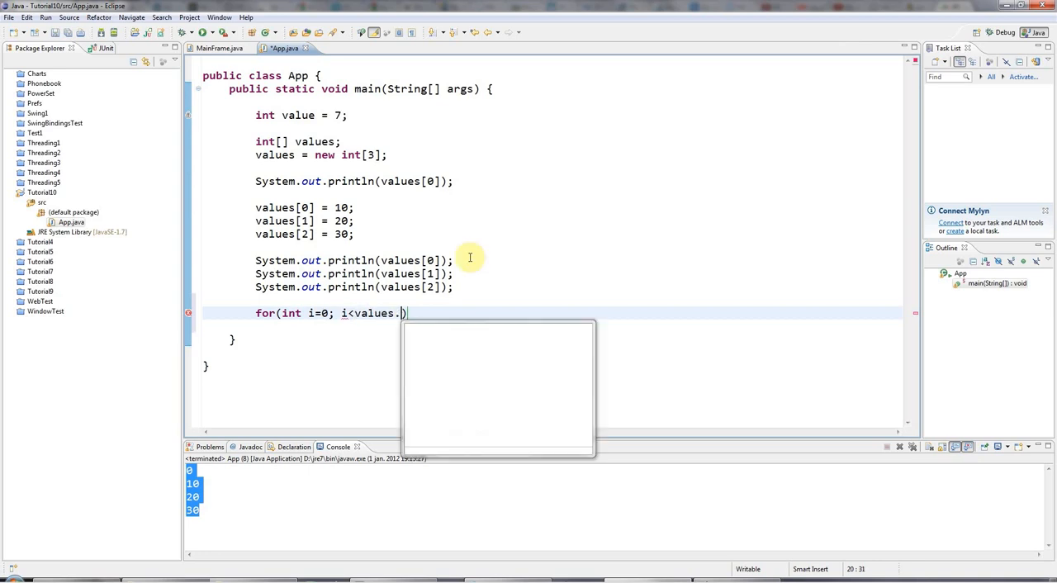
text(length)
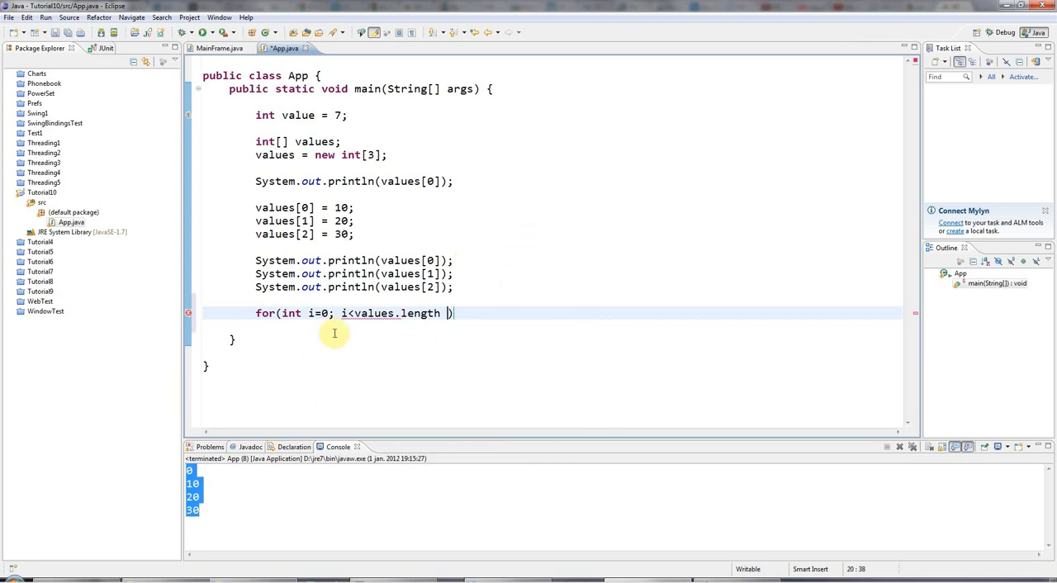
double_click(419, 313)
text(; )
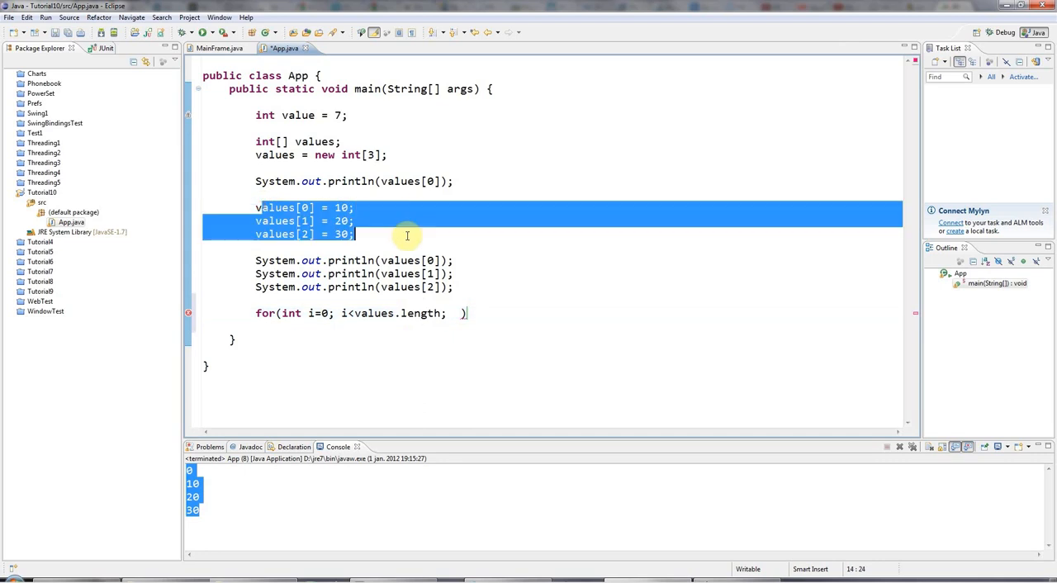
double_click(419, 313)
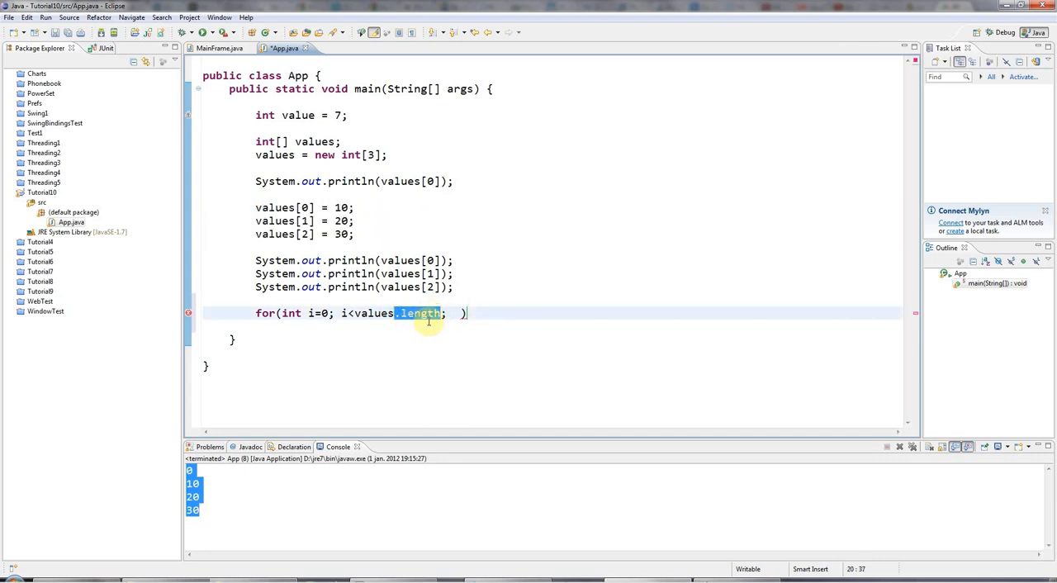
Finish with 'i++) { System.out.println(values[i]); }' and run to print 10, 20, 30.
click(515, 345)
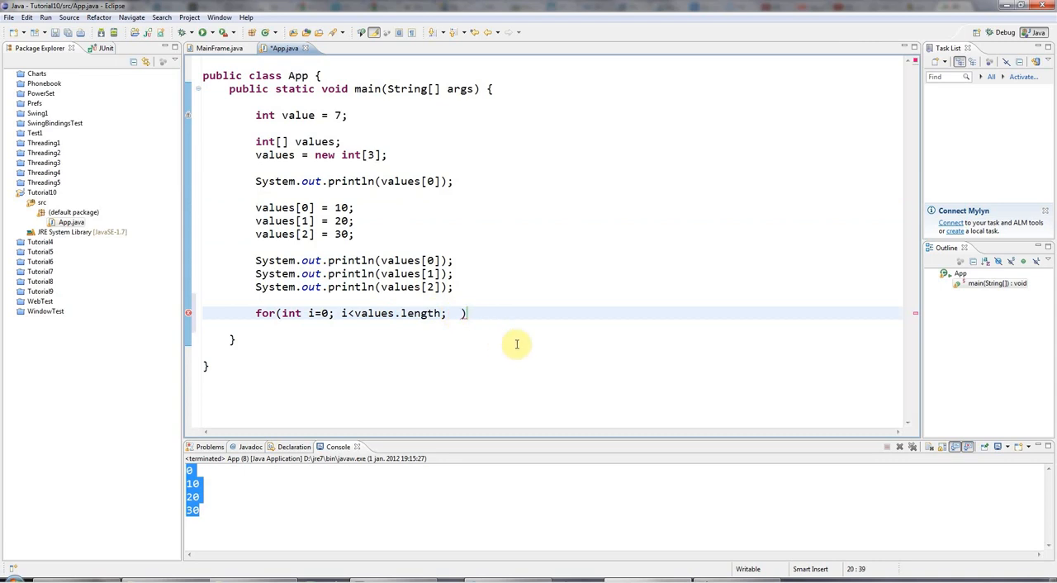
text(i++)
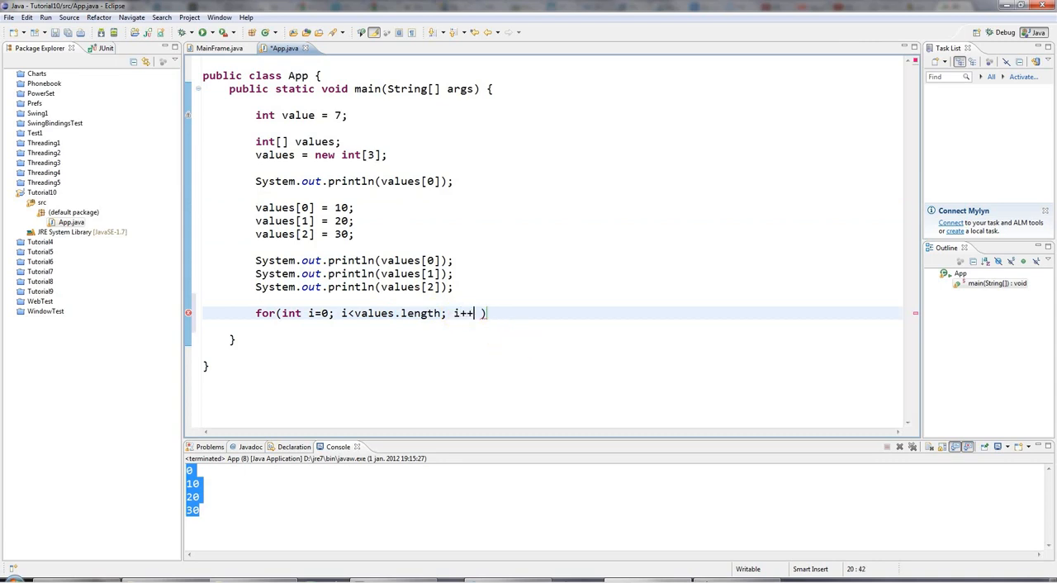
key(BackSpace)
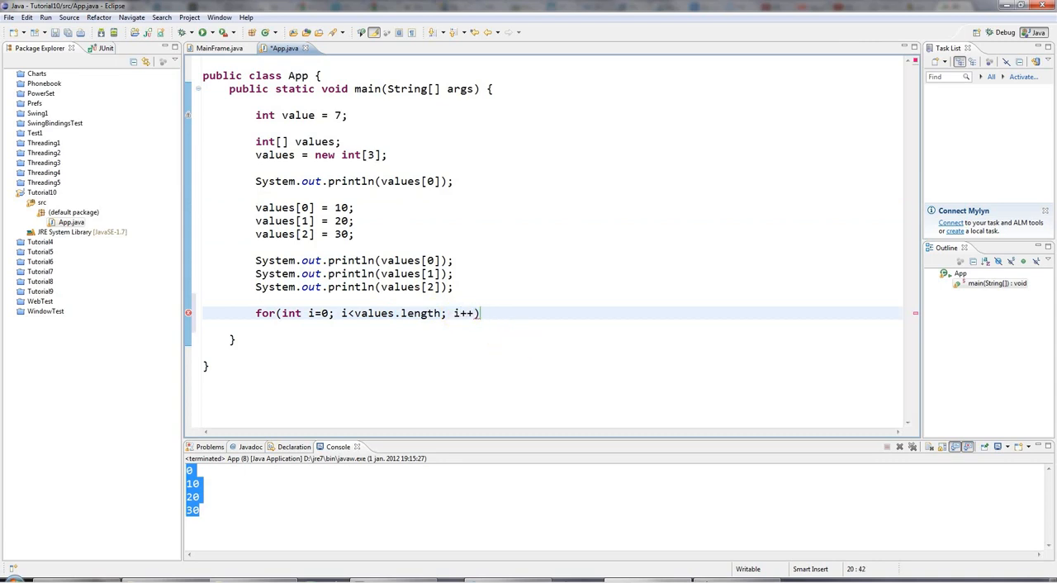
text({)
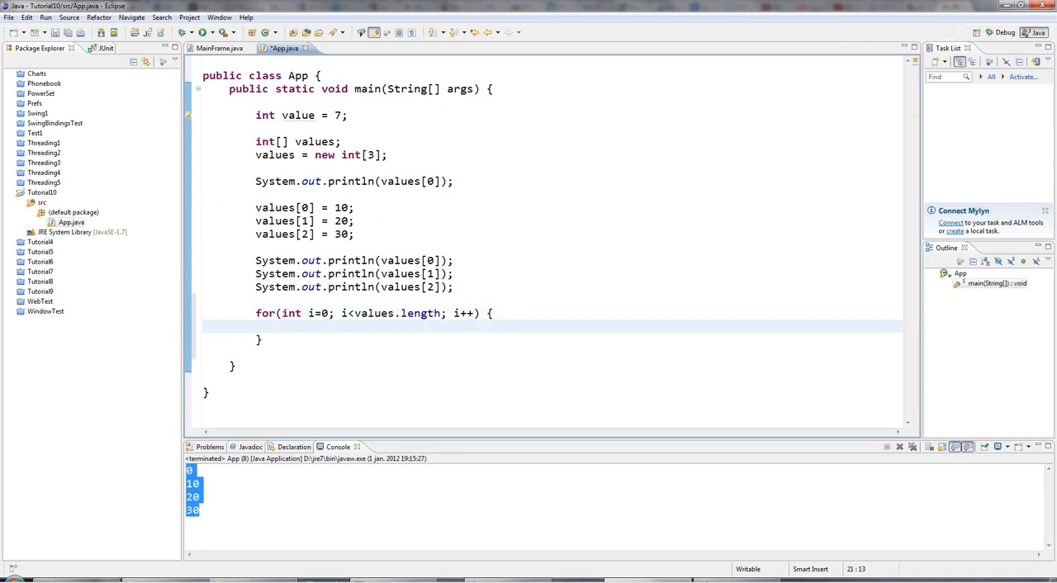
text(s)
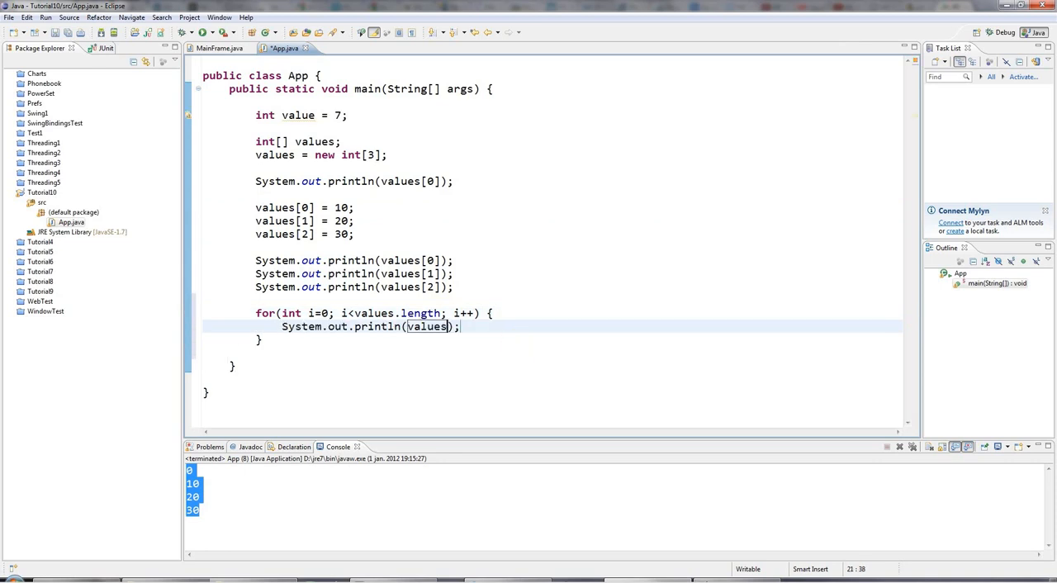
text([i])
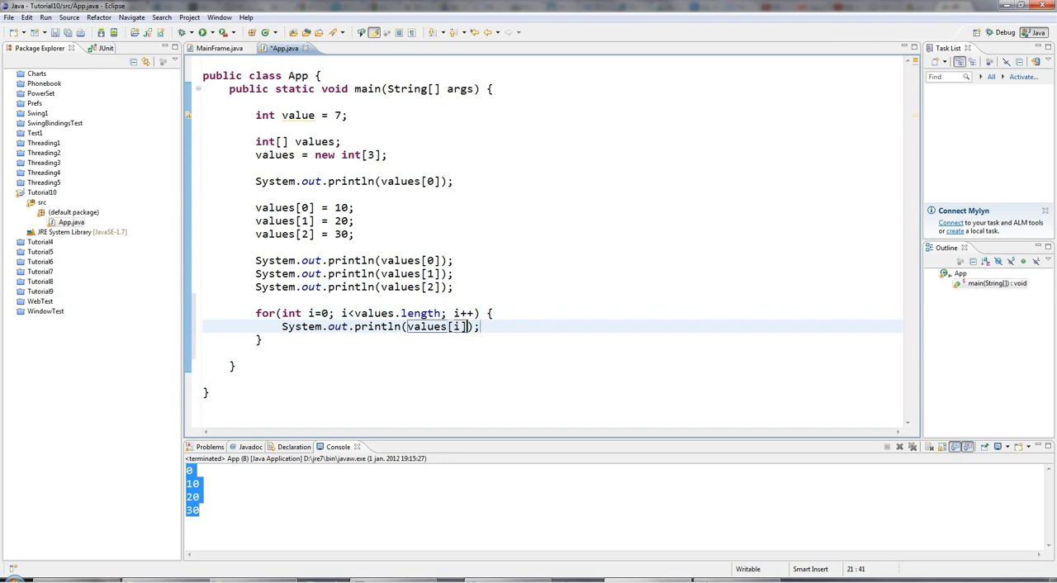
double_click(456, 327)
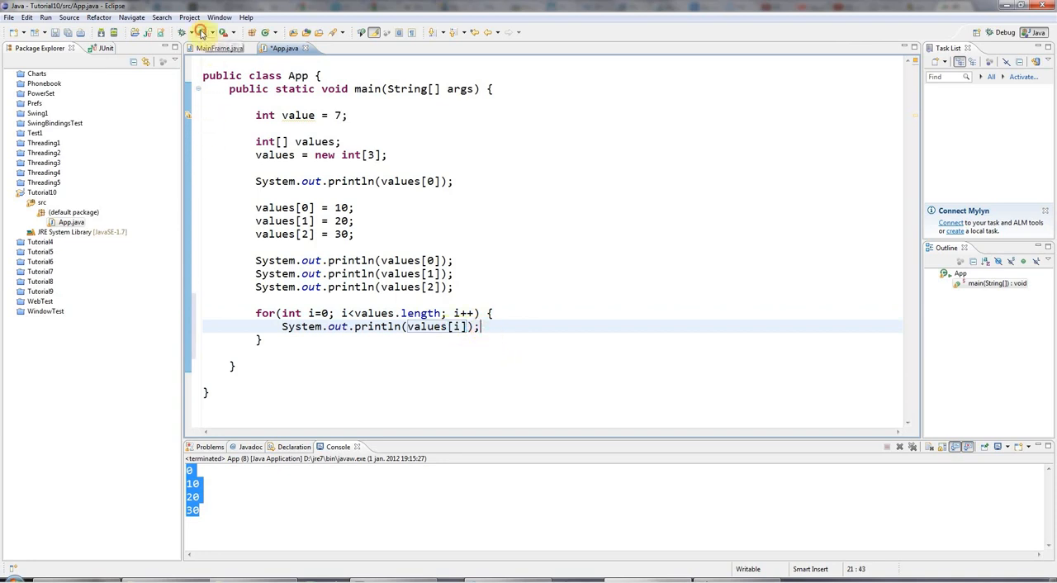
click(202, 33)
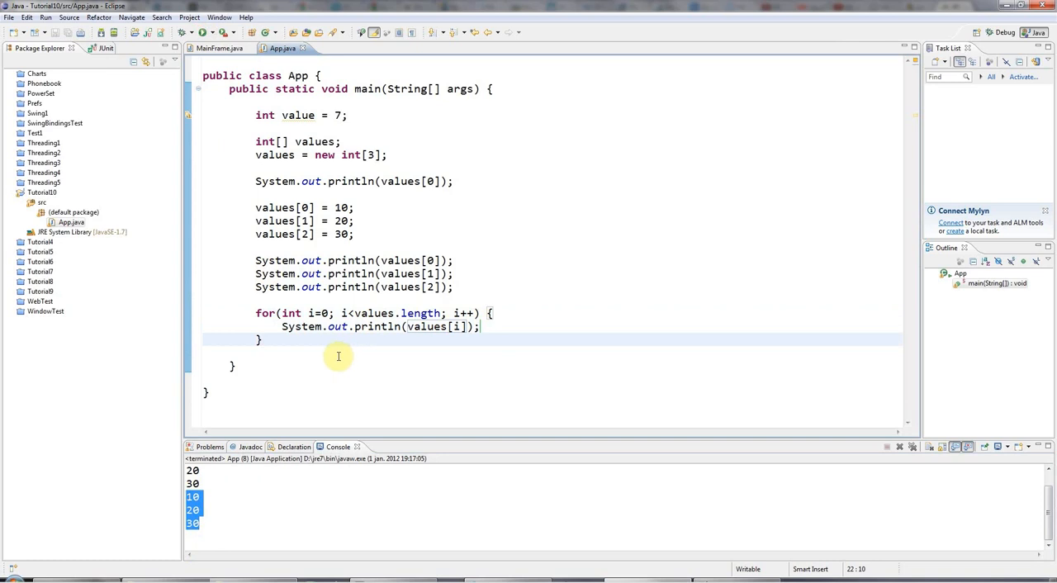
mouse_move(270, 251)
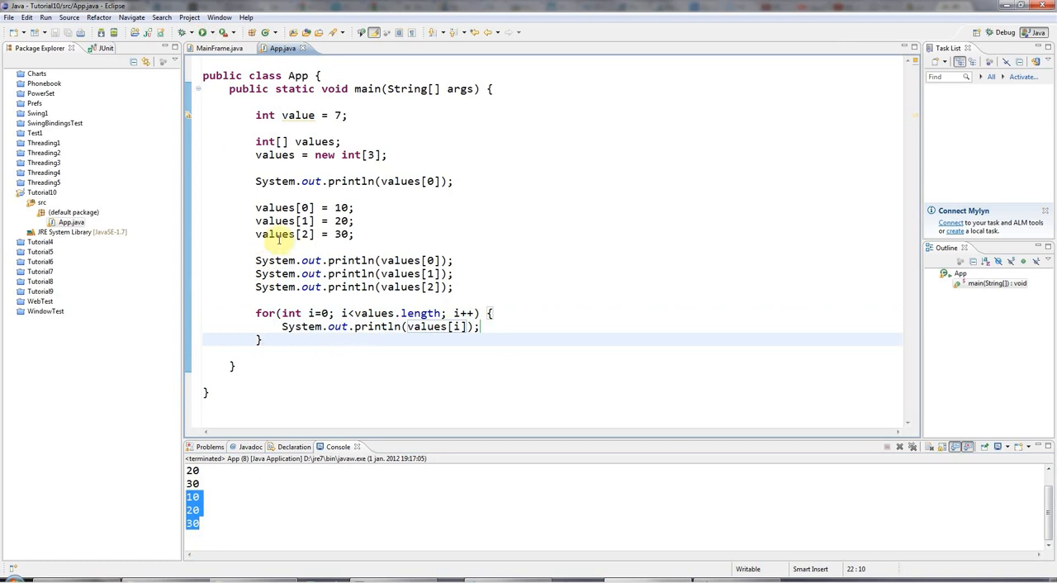
mouse_move(359, 345)
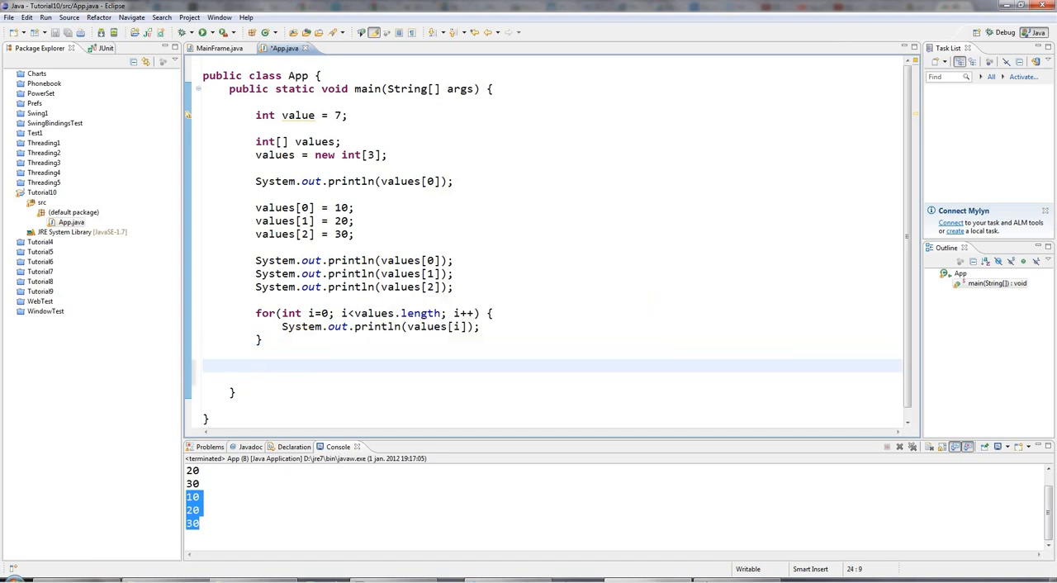
mouse_move(596, 284)
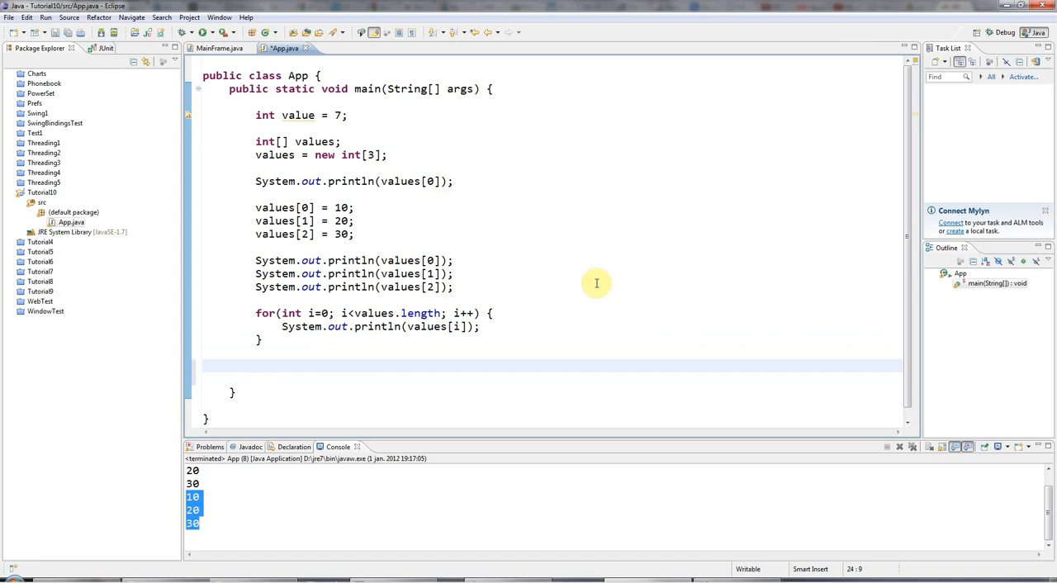
Write the declaration int[] numbers = {5, 6, 7}; below the first loop.
text(int[])
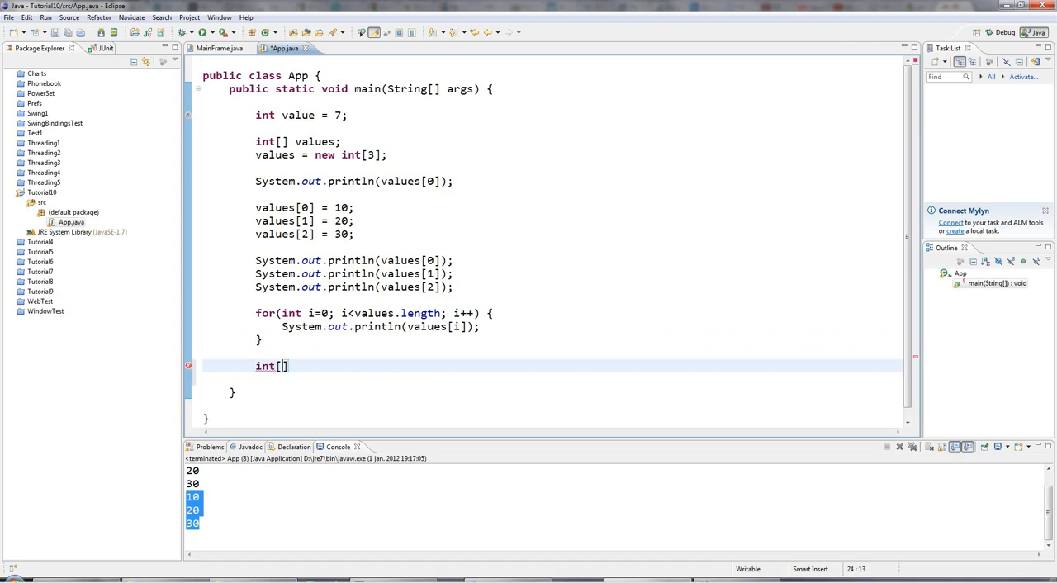
text(" ")
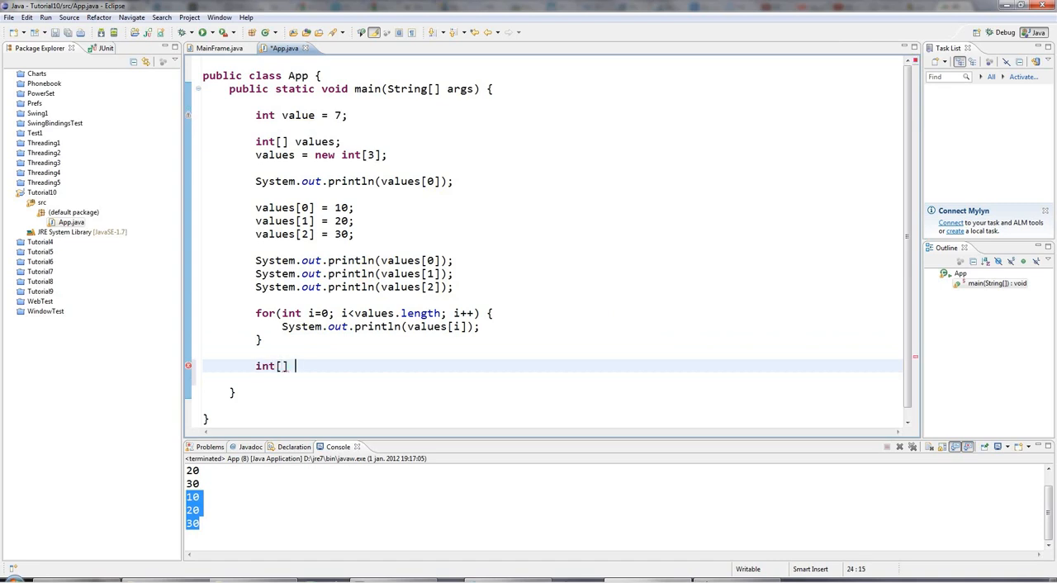
text(numb)
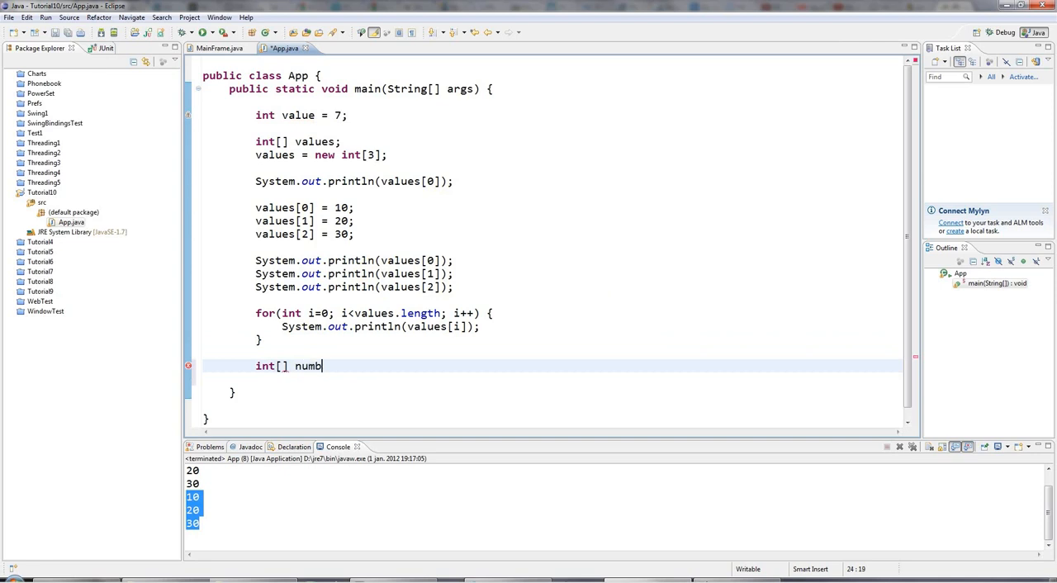
text(ers =)
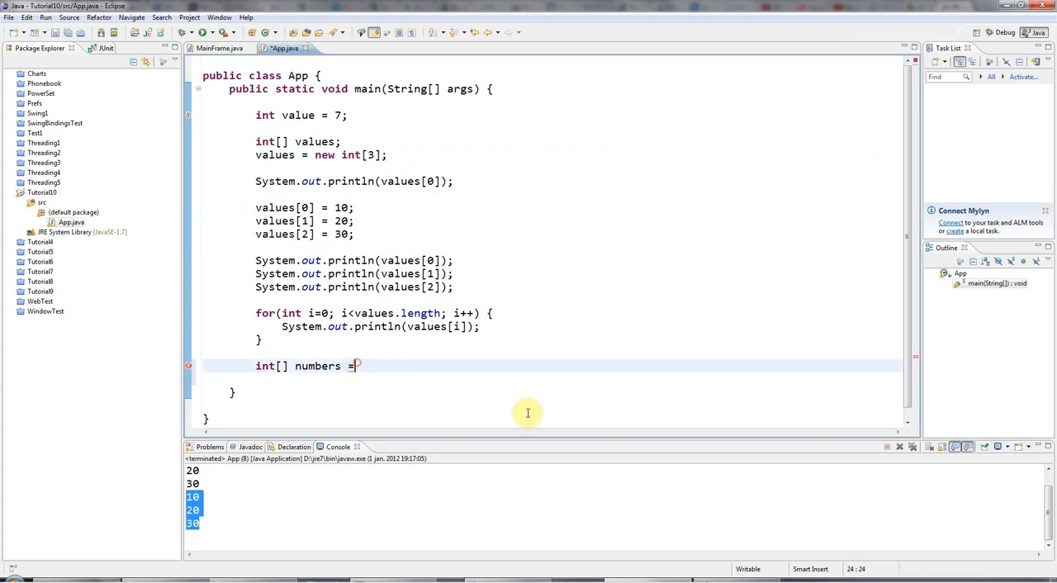
text({)
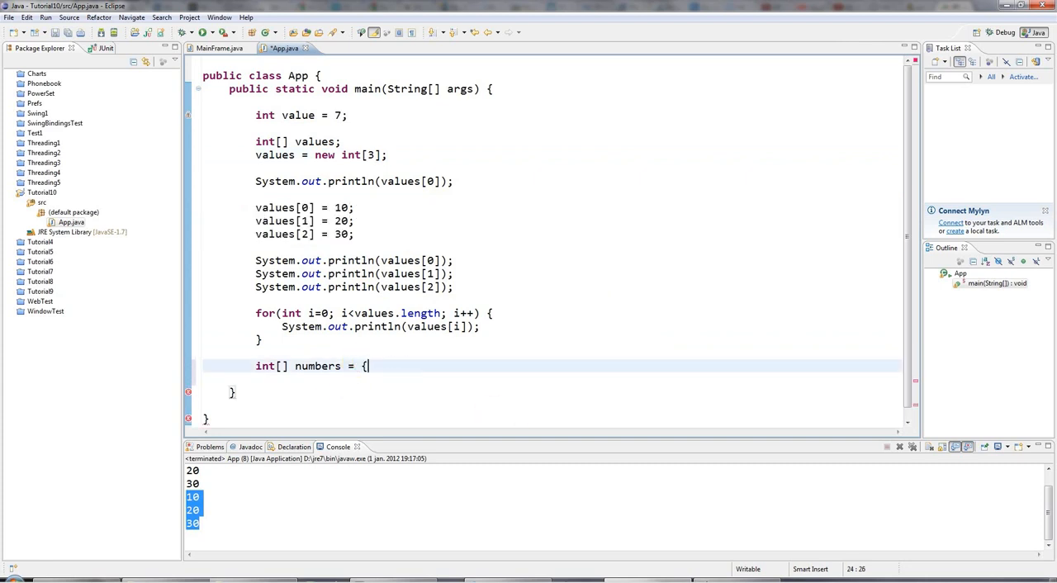
text(1)
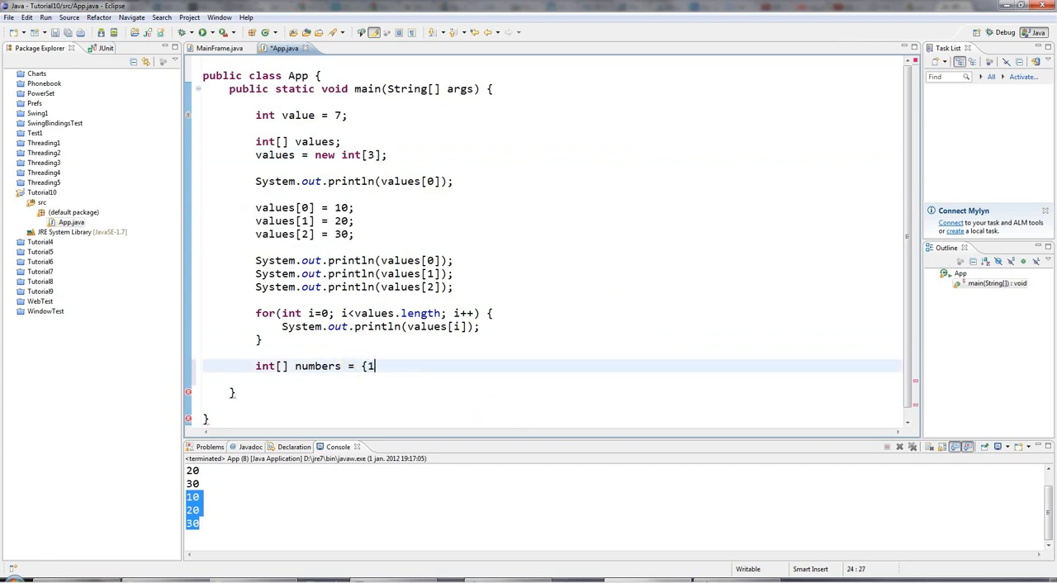
text(5)
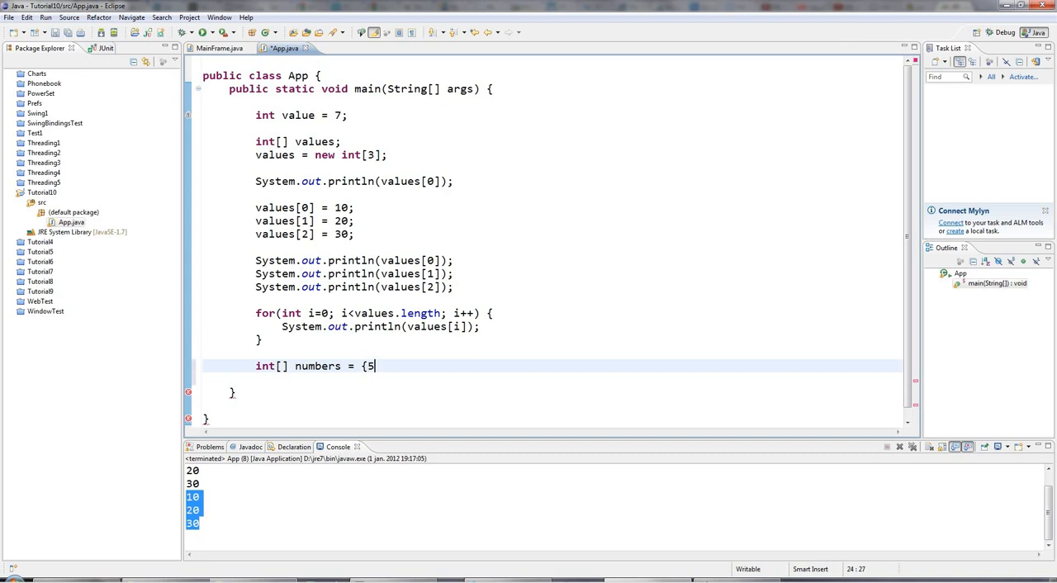
text(, 6, 7};)
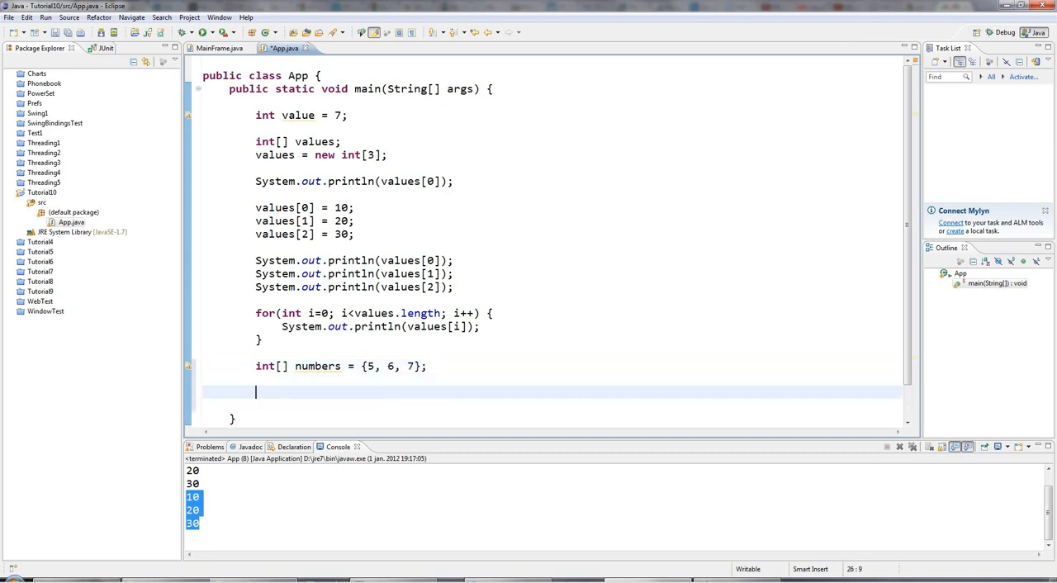
Write the loop header for(int i=0; i<numbers.length; i++) { iterating over numbers.
text(for()
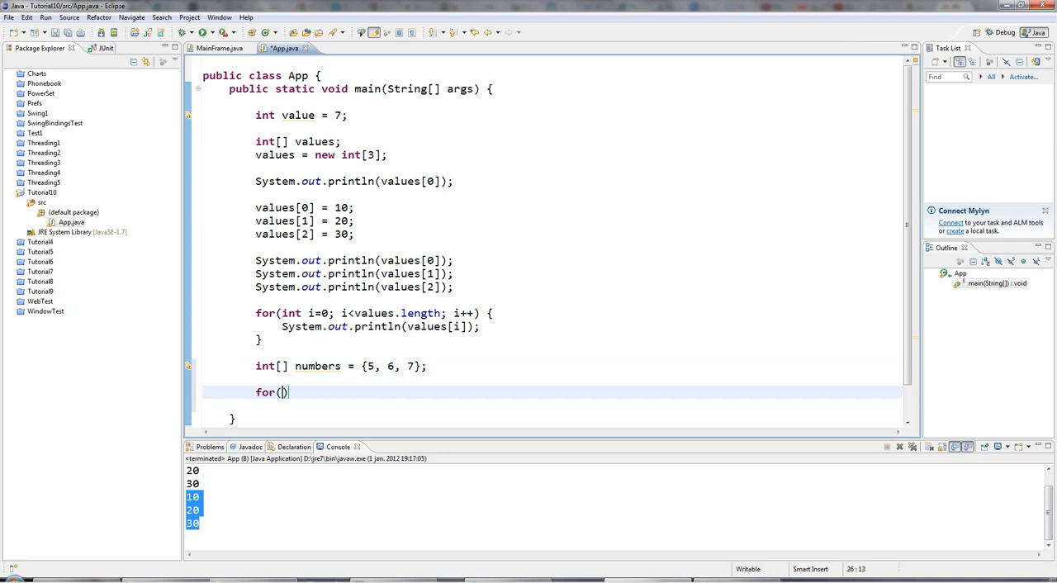
text(int i=0; i<)
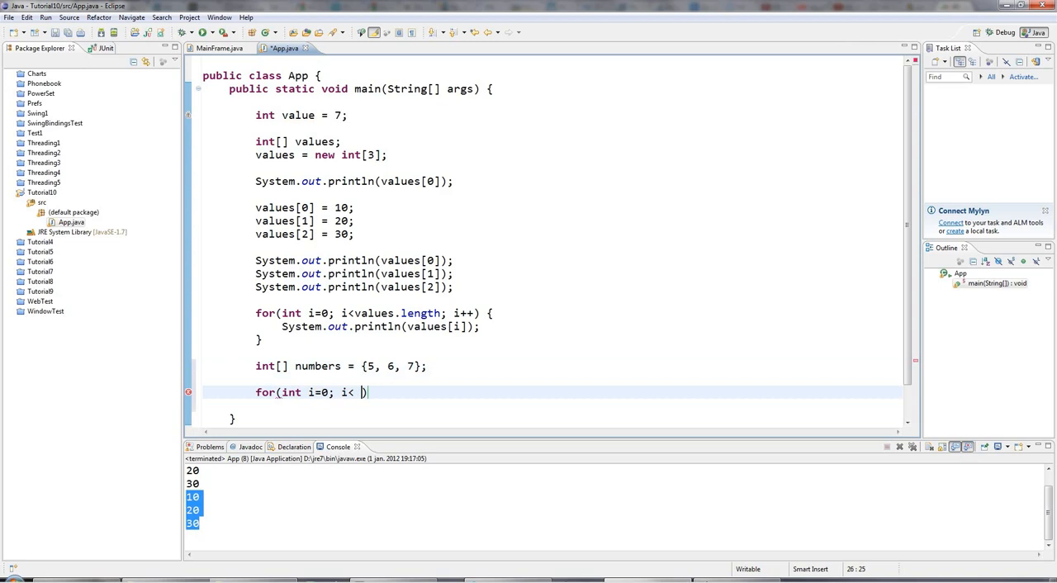
text(numb)
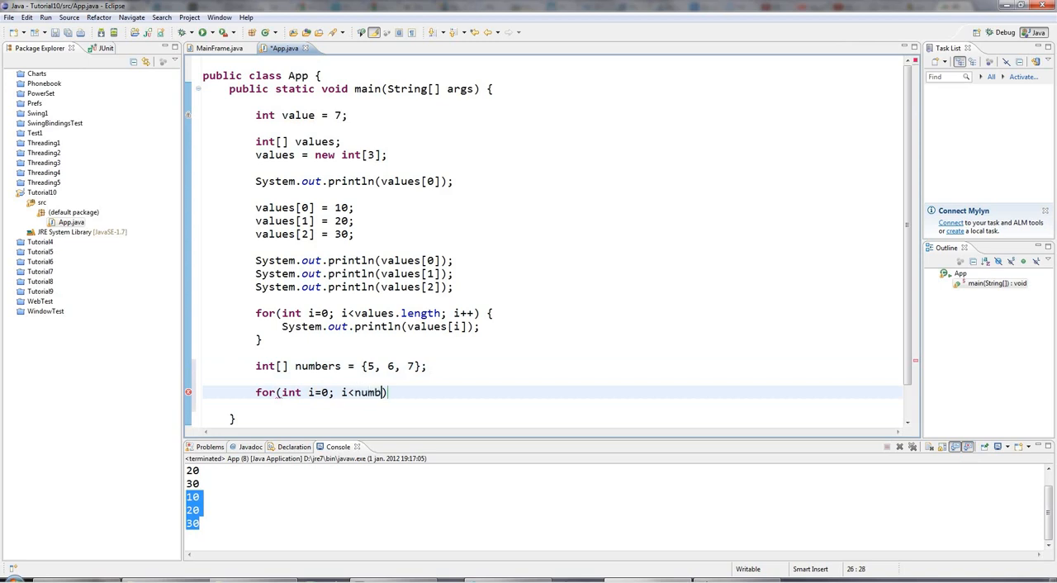
text(ers.len)
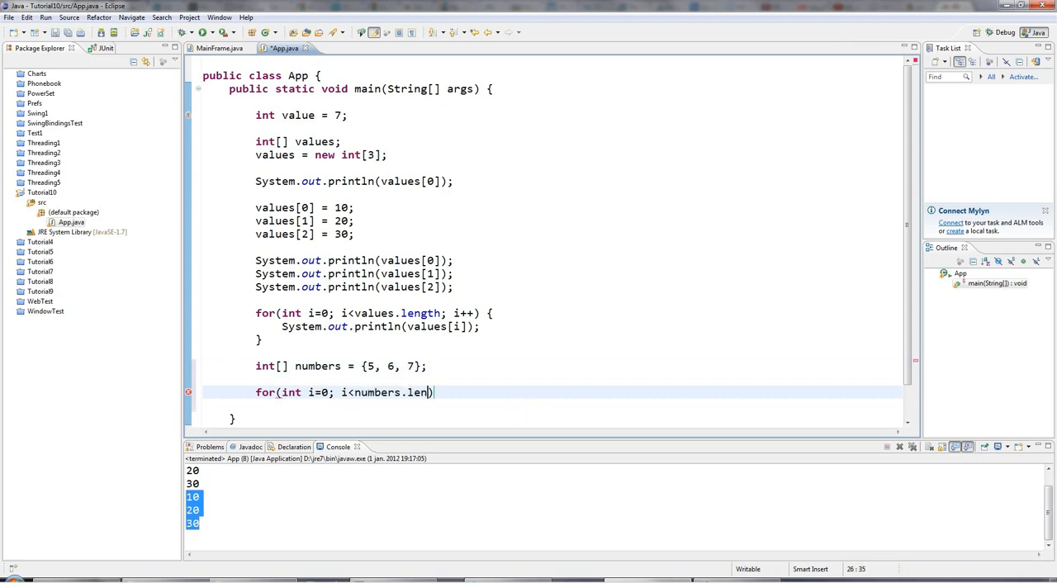
text(gth)
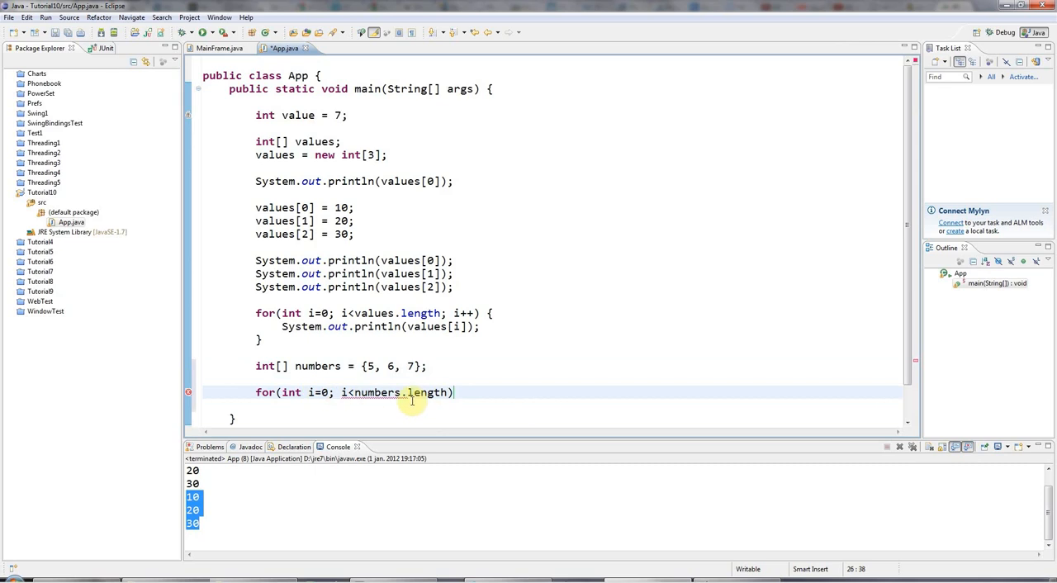
double_click(426, 393)
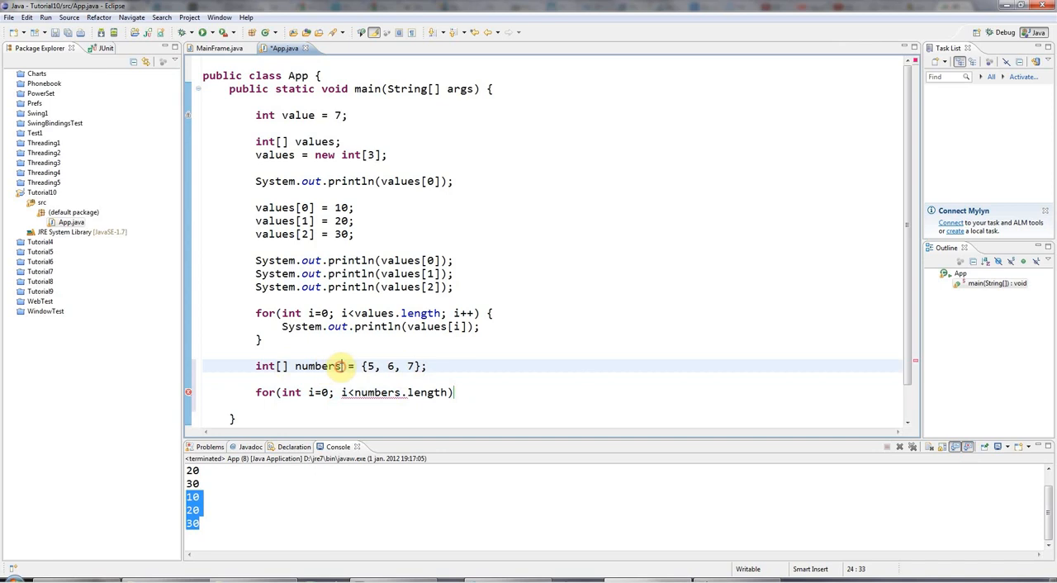
click(452, 393)
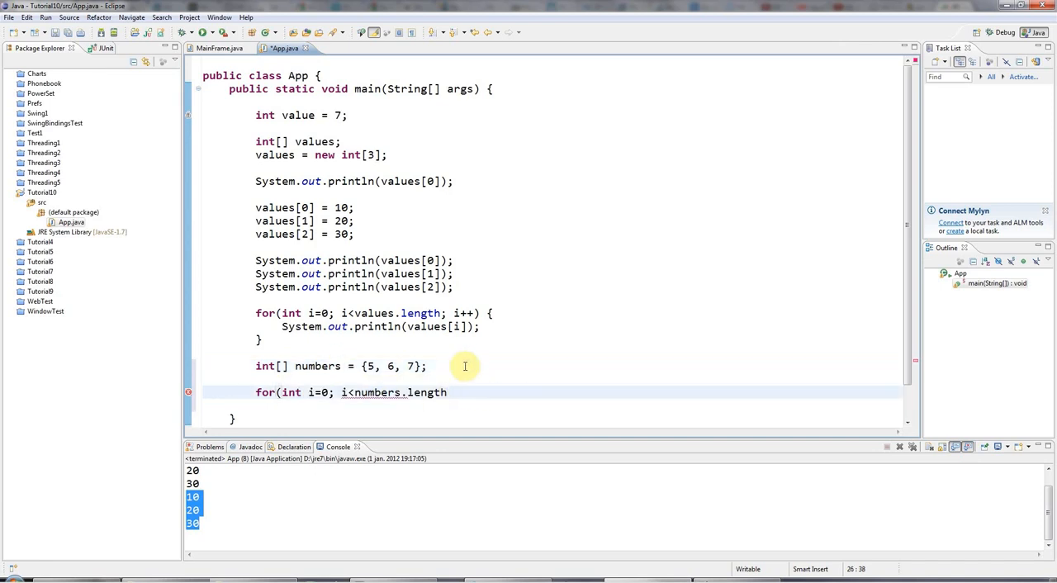
text(;)
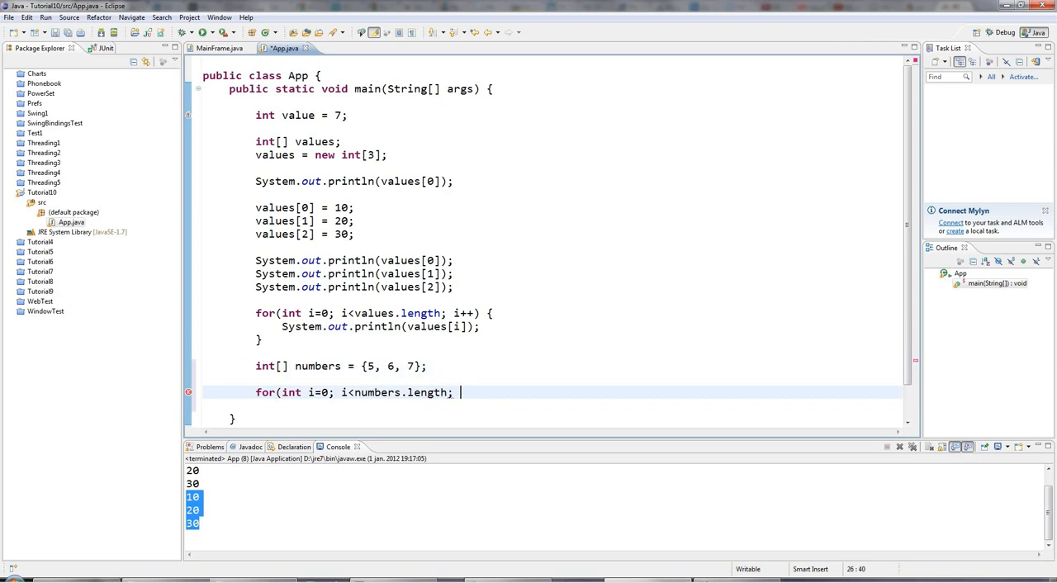
text(numb)
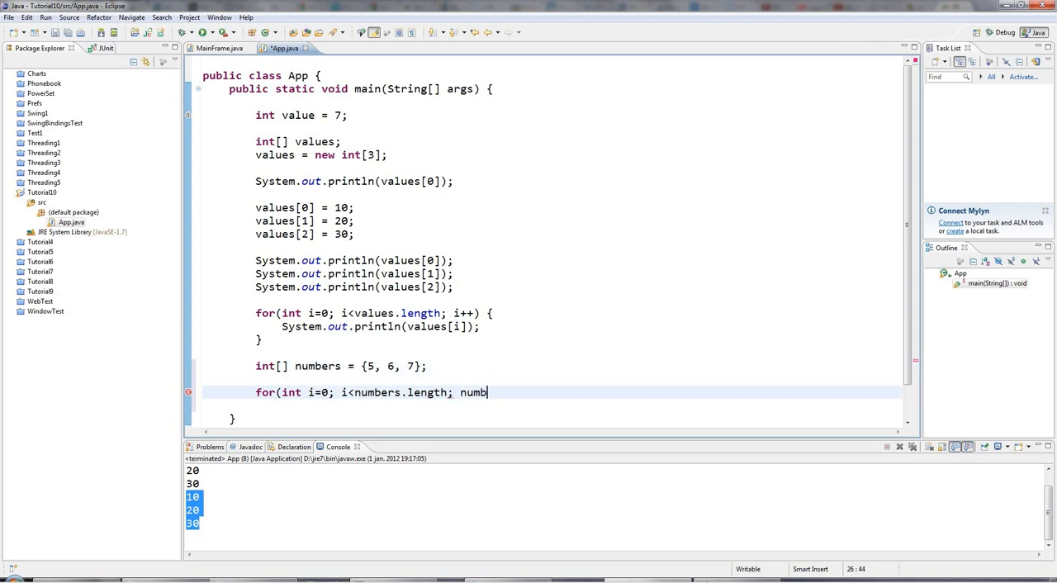
key(BackSpace)
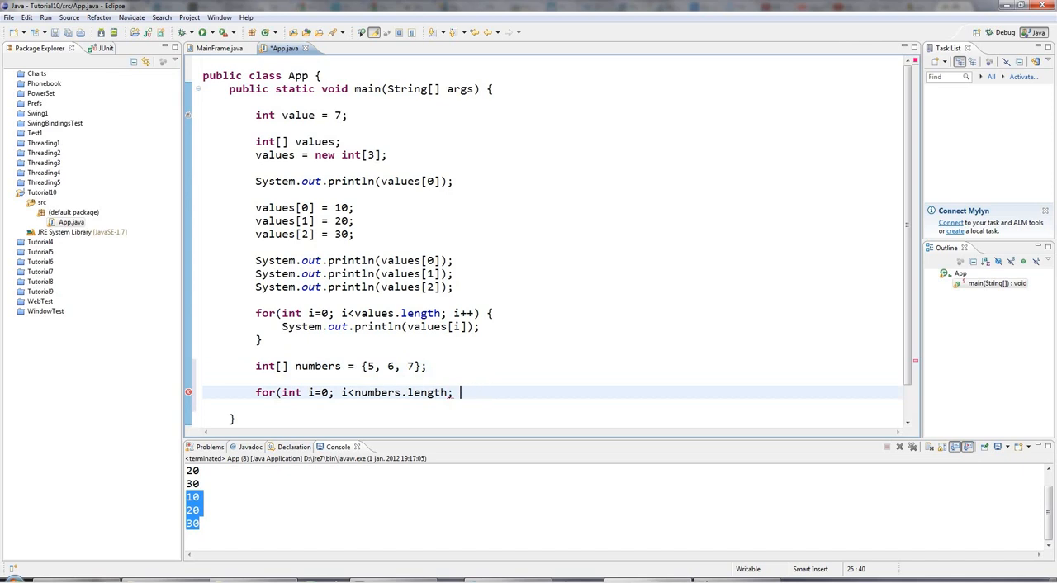
text(i++) {)
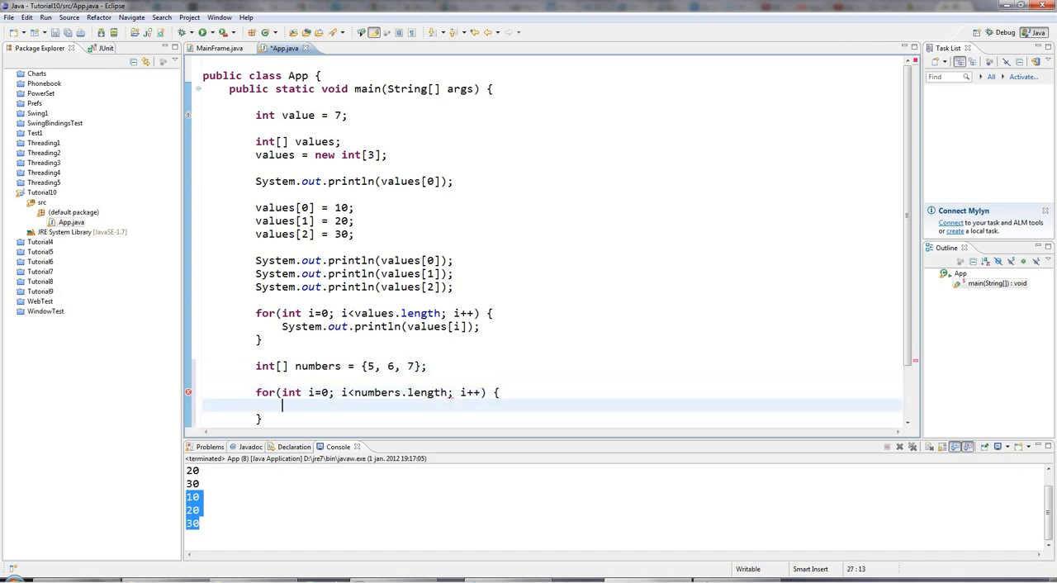
Print numbers[i] in the loop body and run the program for console output.
text(System.out.println(n);)
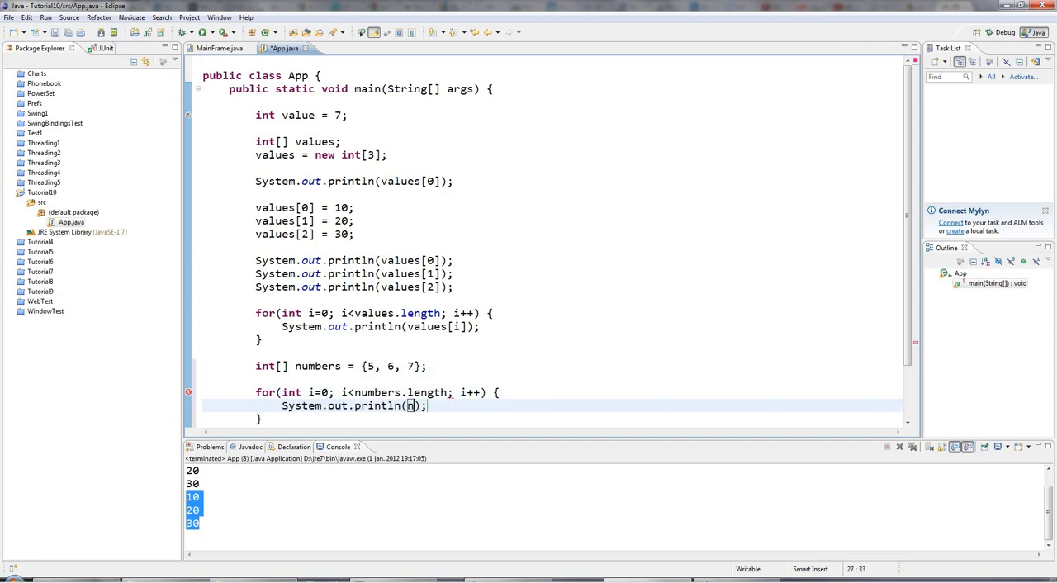
text(umbers[])
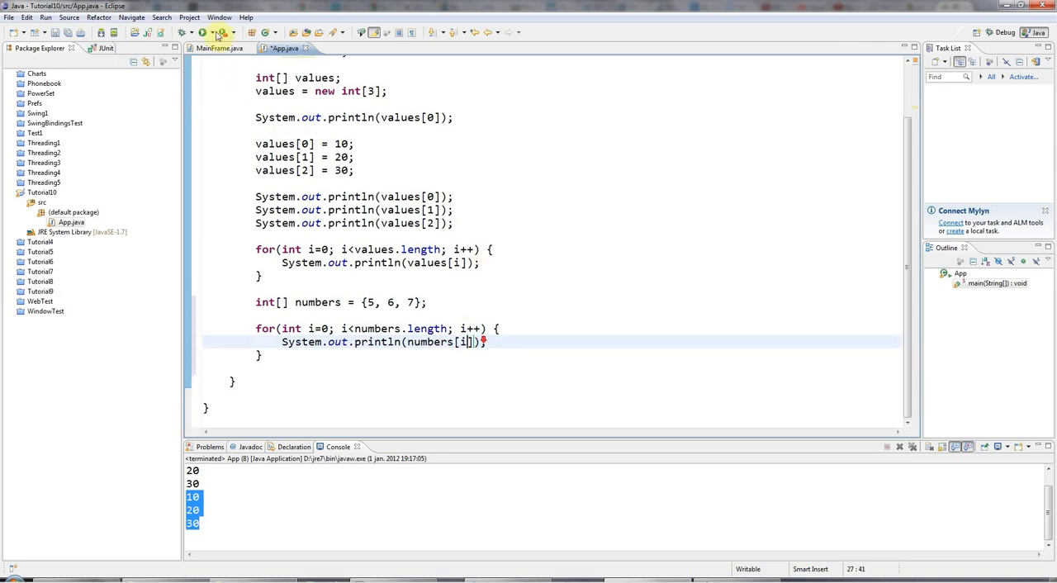
click(218, 33)
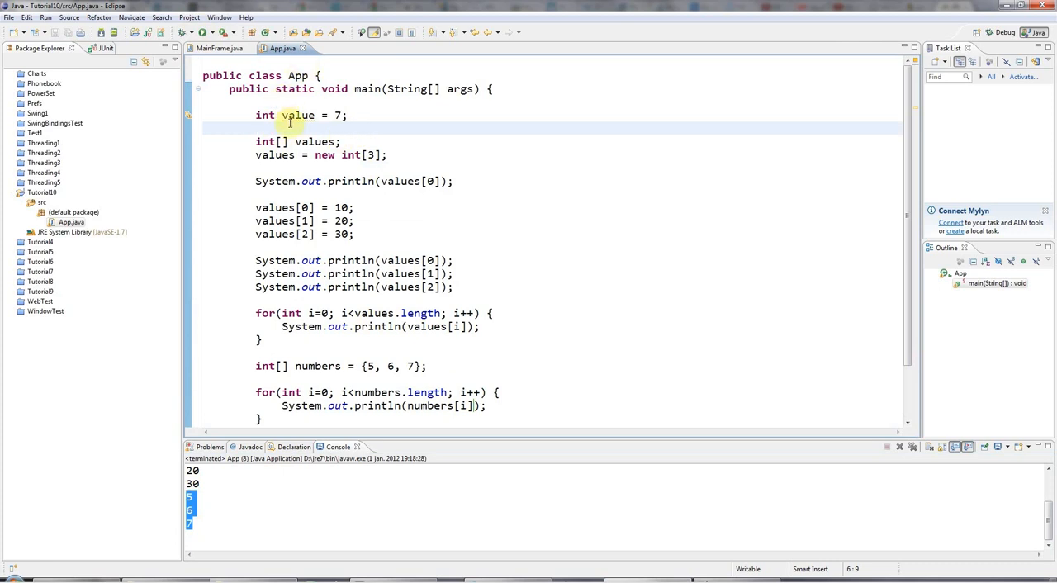
double_click(297, 115)
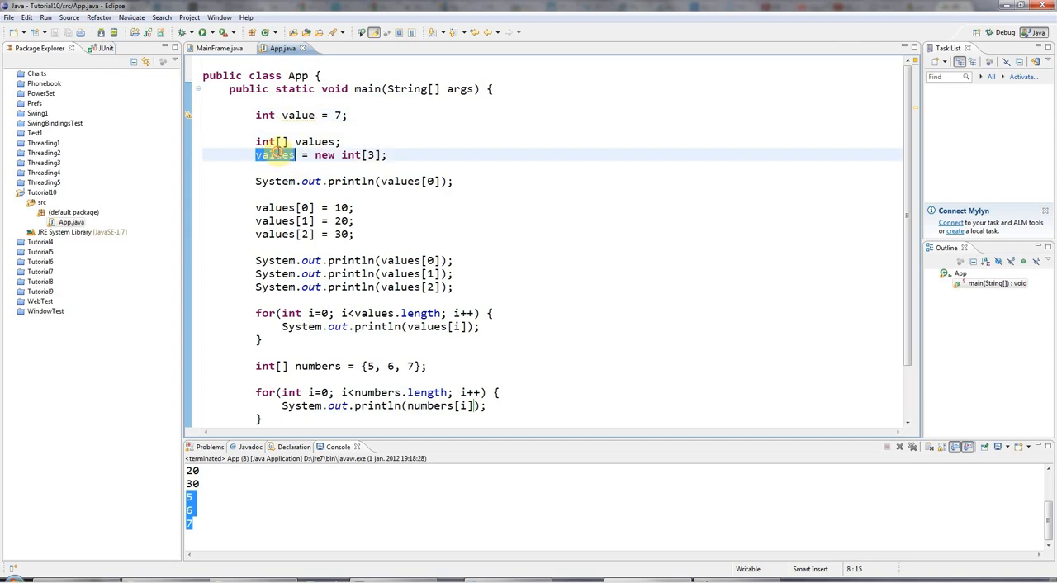
scroll(down, 3)
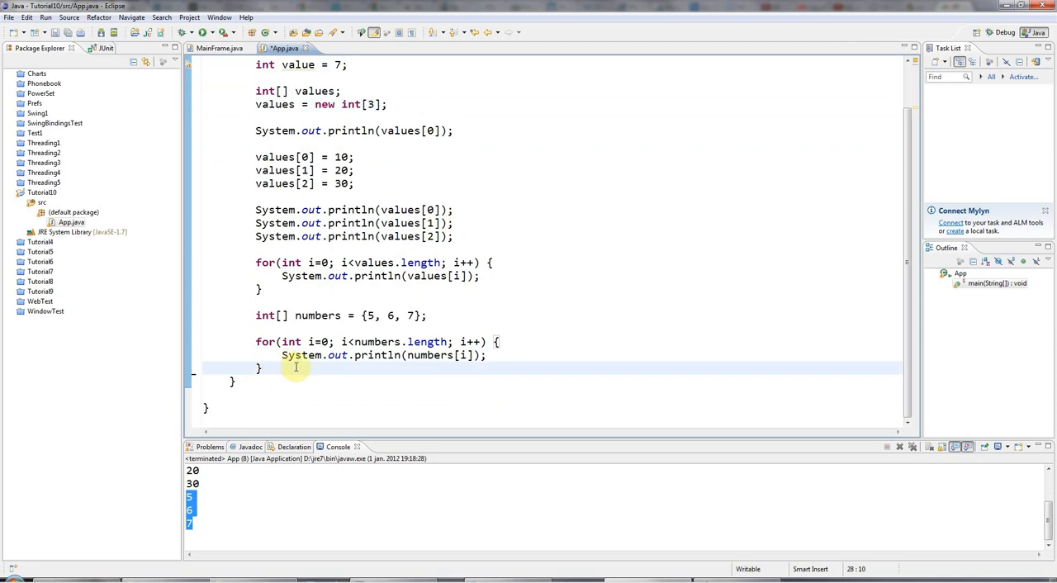
mouse_move(416, 276)
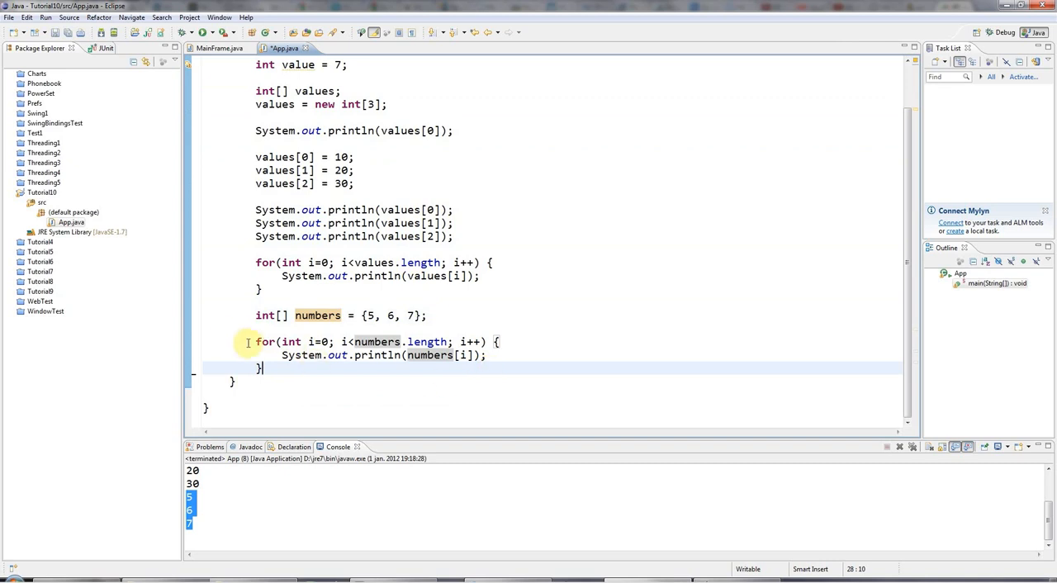
drag(255, 341, 263, 368)
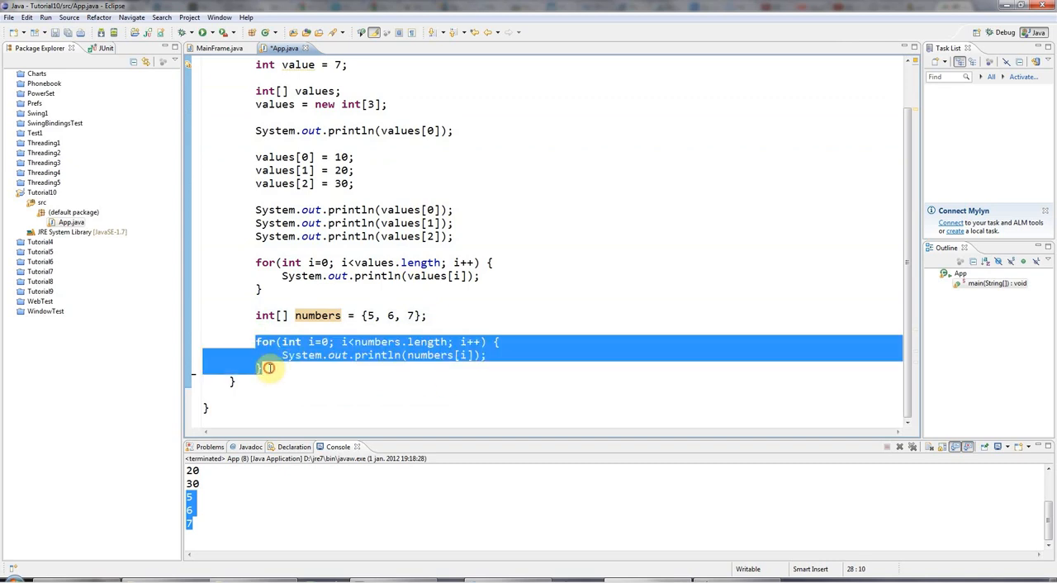